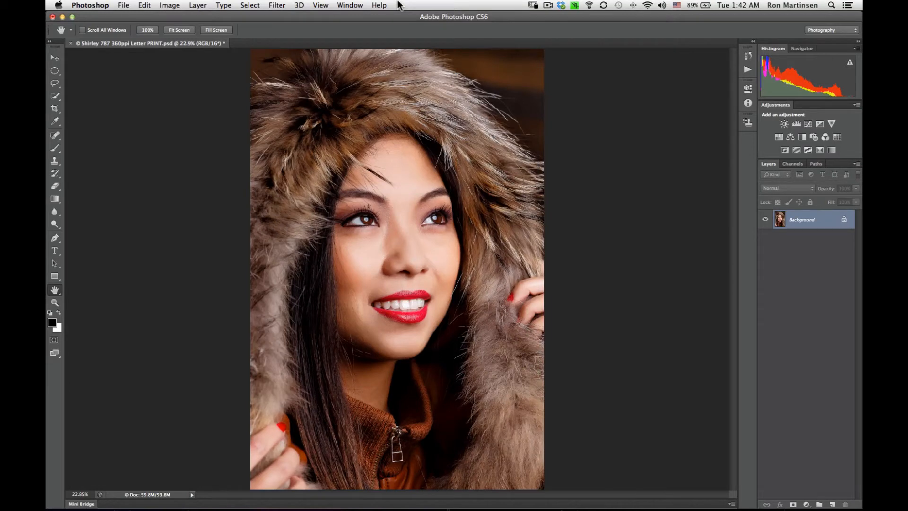
{"action": "mouse_move", "coordinate": [326, 7]}
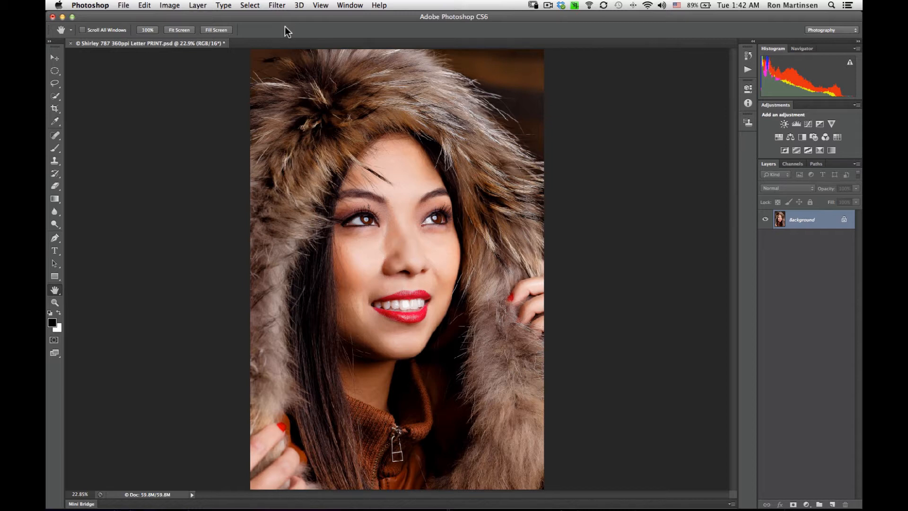
{"action": "mouse_move", "coordinate": [399, 29]}
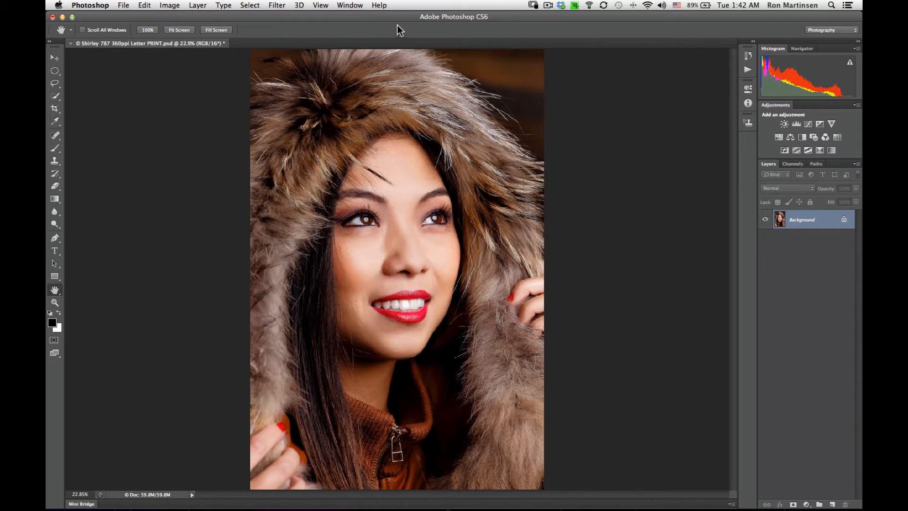
{"action": "mouse_move", "coordinate": [420, 29]}
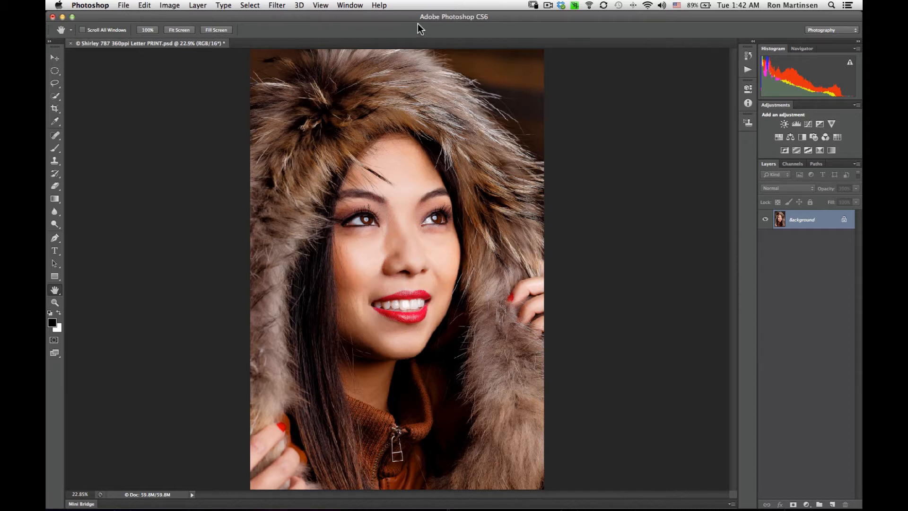
{"action": "mouse_move", "coordinate": [129, 17]}
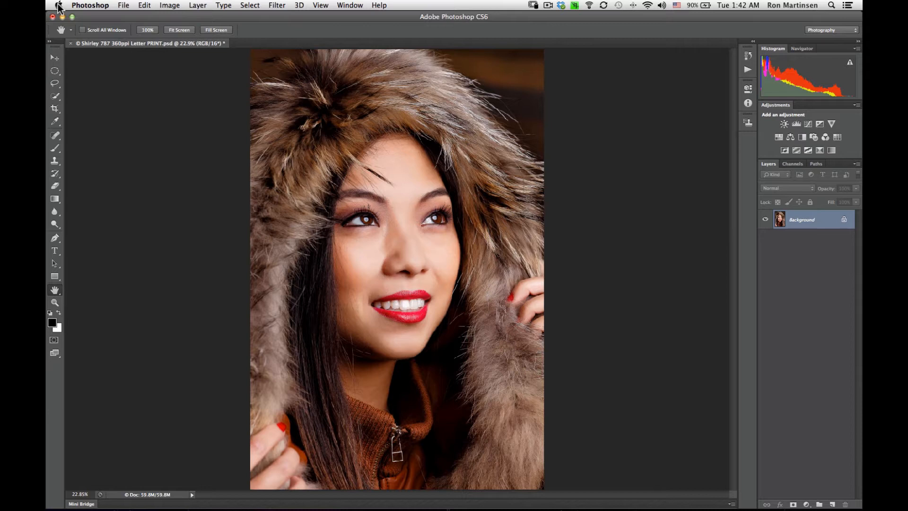
{"action": "mouse_move", "coordinate": [133, 14]}
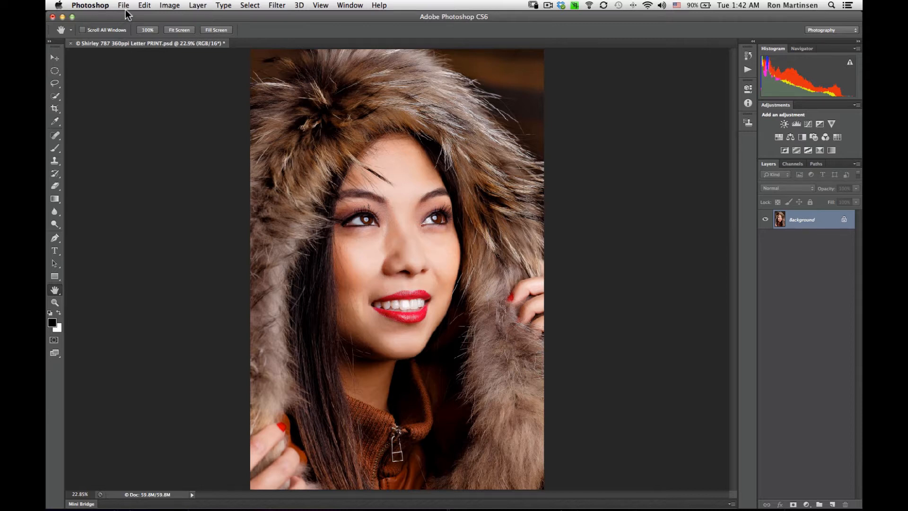
Bring up Photoshop Print Settings and list the available printers, confirming the Epson R3000
{"action": "left_click", "coordinate": [125, 5]}
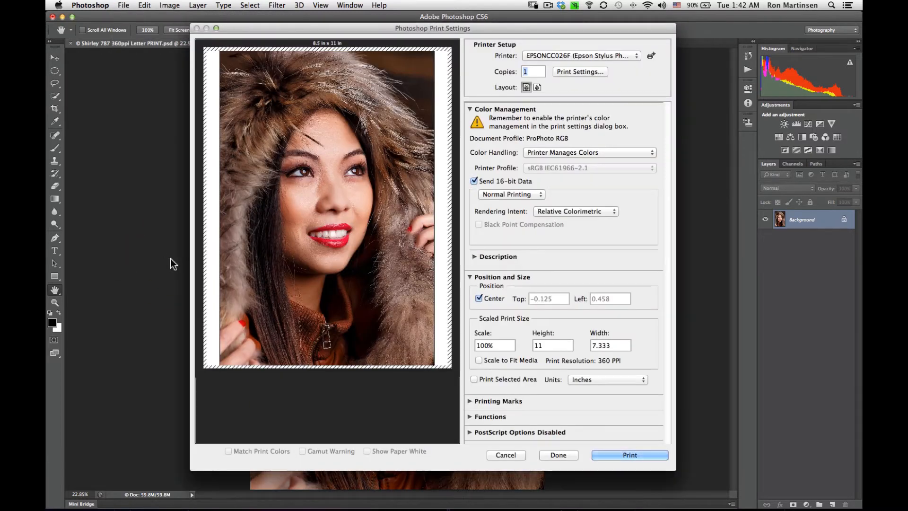
{"action": "mouse_move", "coordinate": [534, 173]}
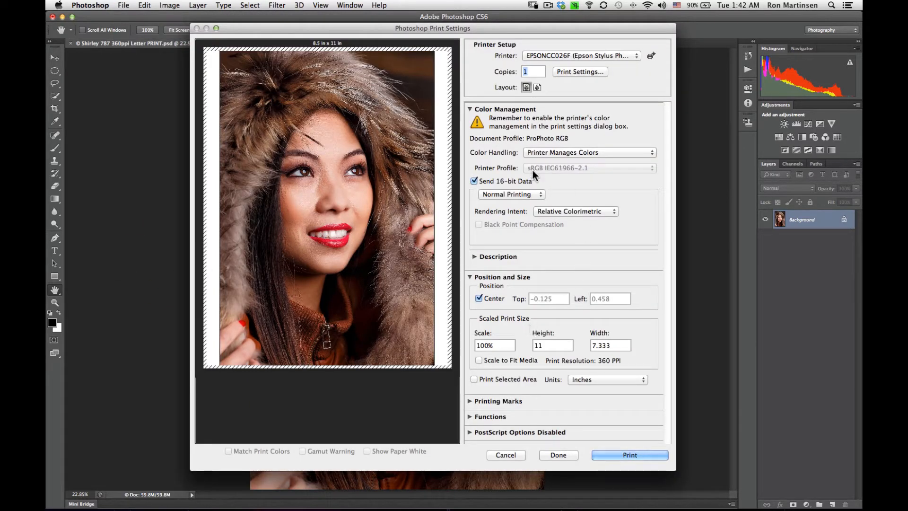
{"action": "left_click", "coordinate": [581, 55]}
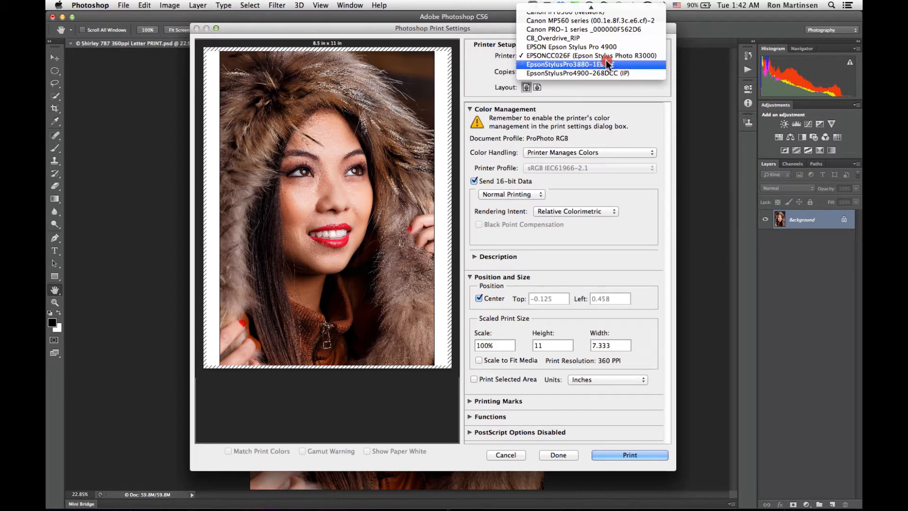
{"action": "mouse_move", "coordinate": [564, 55]}
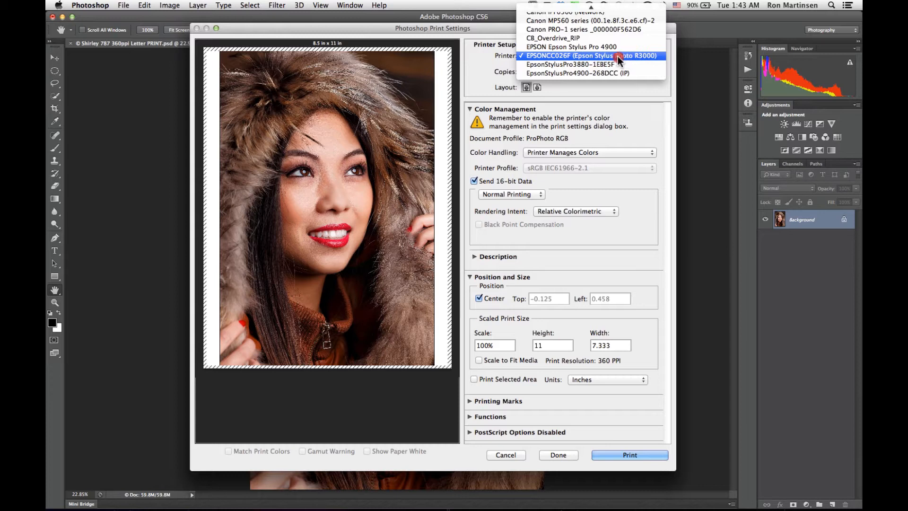
{"action": "mouse_move", "coordinate": [624, 58]}
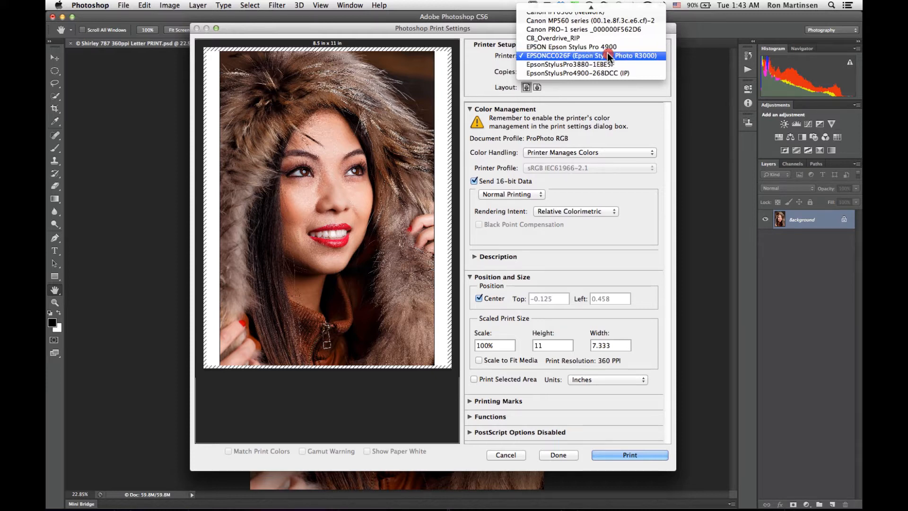
Keep the Epson R3000 and set Color Handling to Photoshop Manages Colors
{"action": "left_click", "coordinate": [591, 56]}
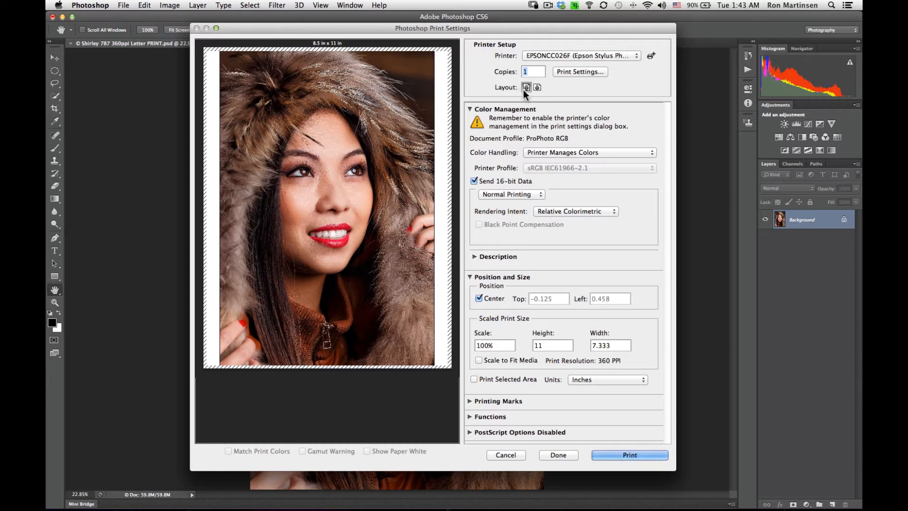
{"action": "mouse_move", "coordinate": [368, 233]}
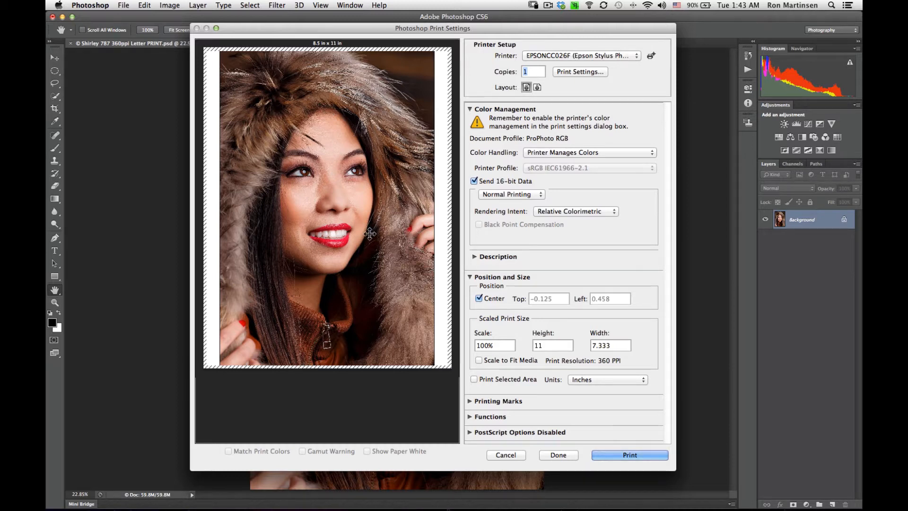
{"action": "mouse_move", "coordinate": [394, 206]}
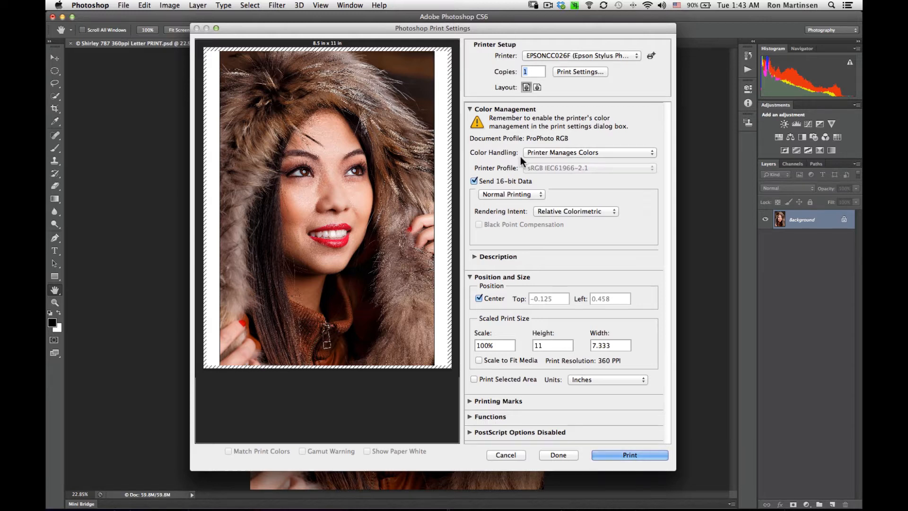
{"action": "mouse_move", "coordinate": [566, 148]}
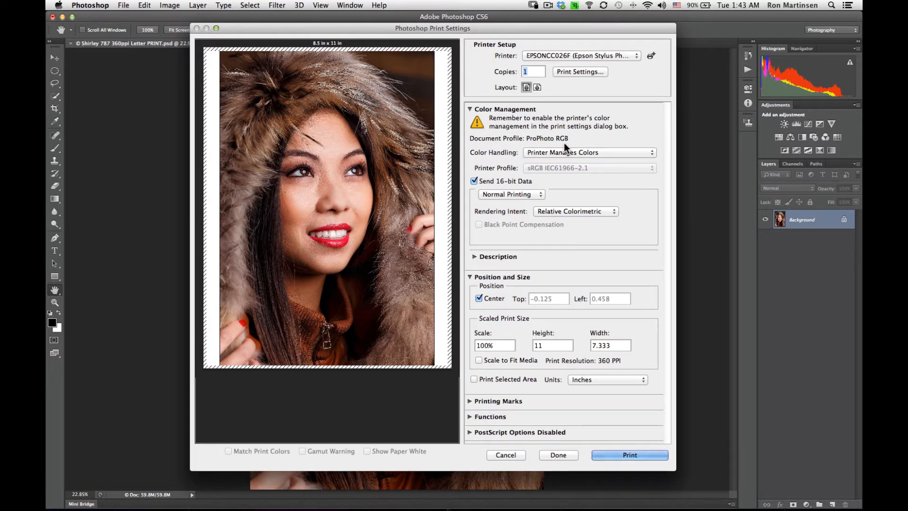
{"action": "mouse_move", "coordinate": [564, 156]}
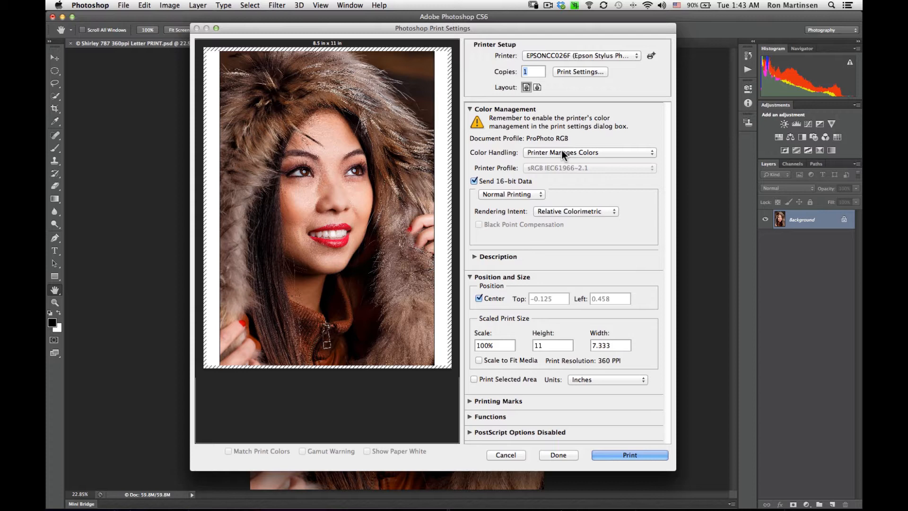
{"action": "left_click", "coordinate": [590, 152]}
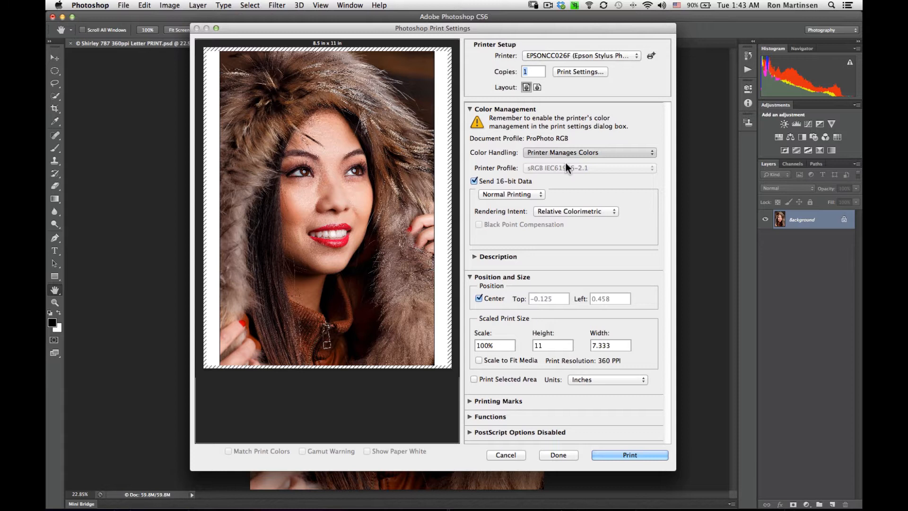
{"action": "left_click", "coordinate": [589, 153]}
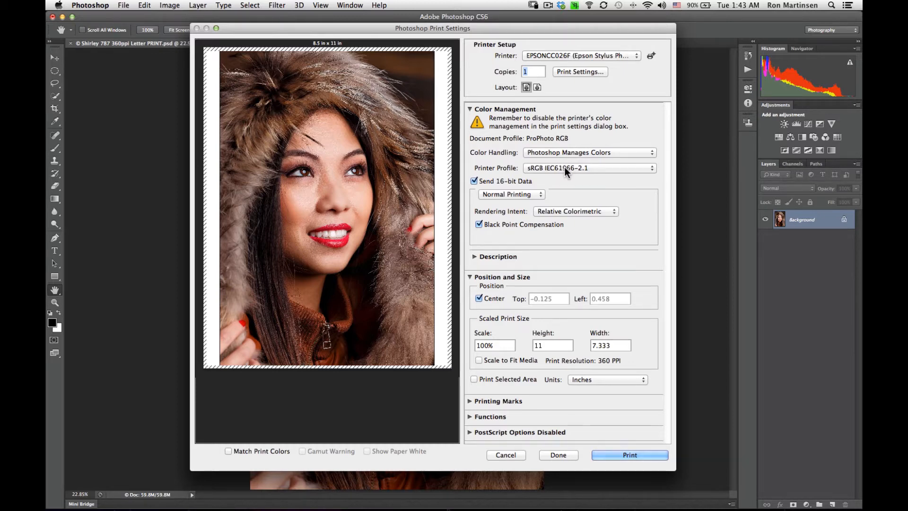
Choose SPR3000 Premium Luster as the printer profile
{"action": "left_click", "coordinate": [588, 168]}
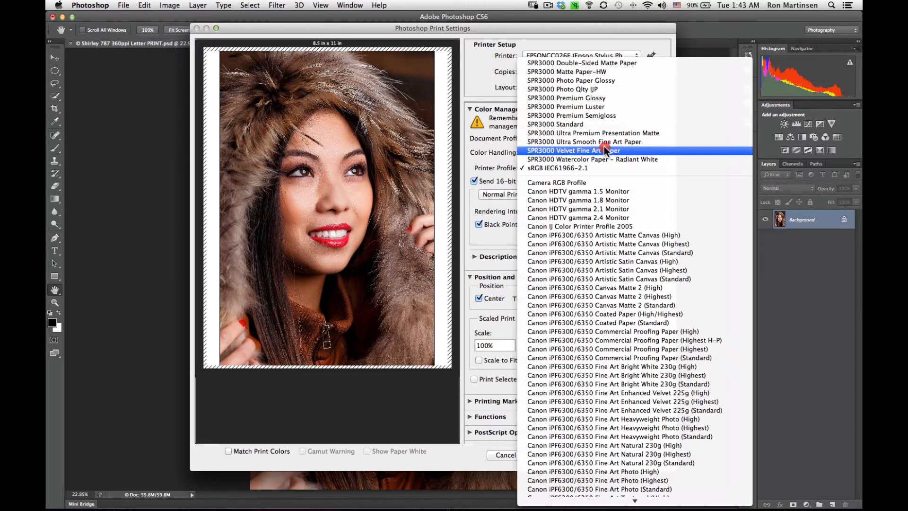
{"action": "mouse_move", "coordinate": [603, 124]}
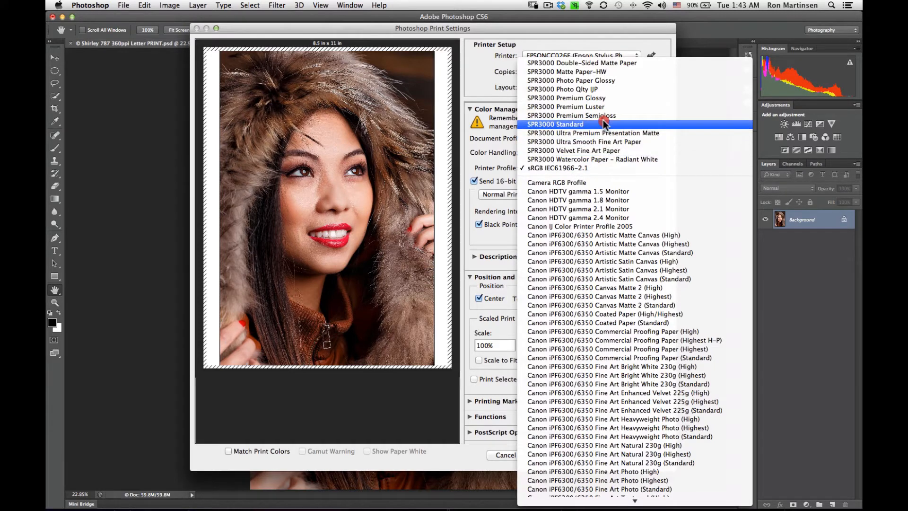
{"action": "mouse_move", "coordinate": [607, 106]}
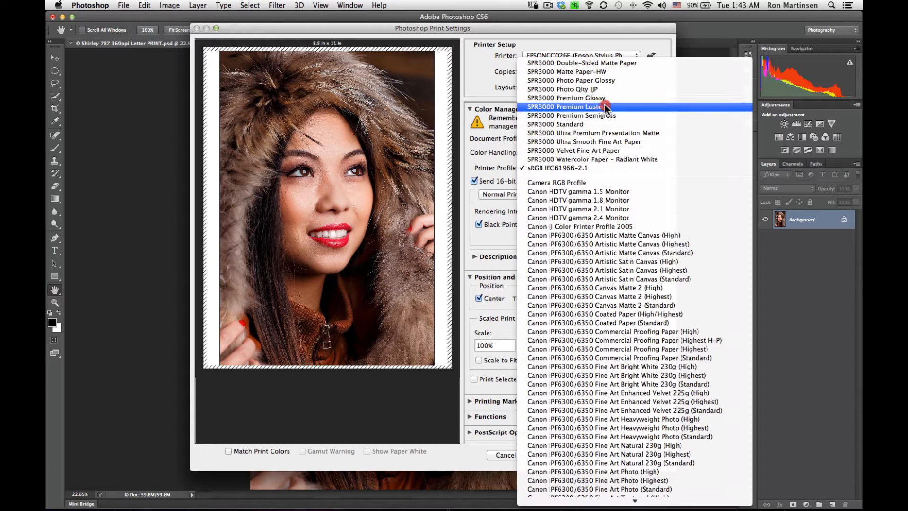
{"action": "mouse_move", "coordinate": [607, 115]}
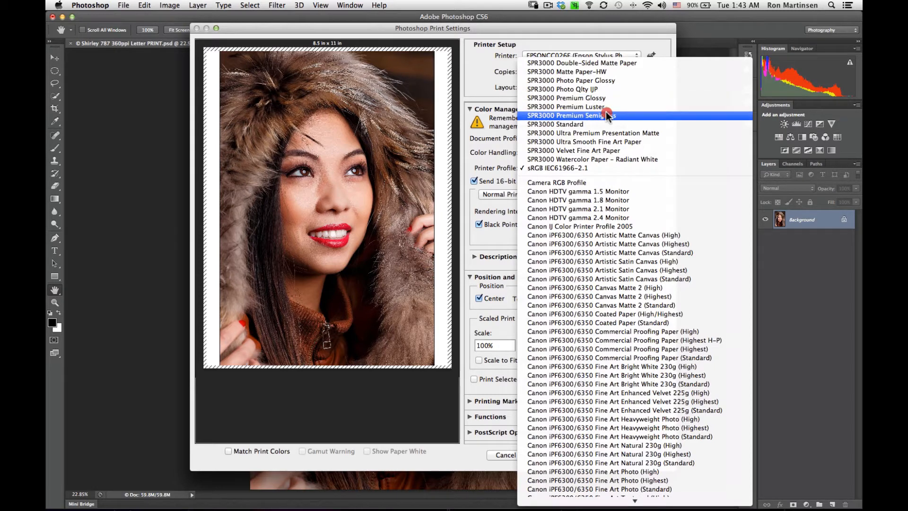
{"action": "mouse_move", "coordinate": [614, 107]}
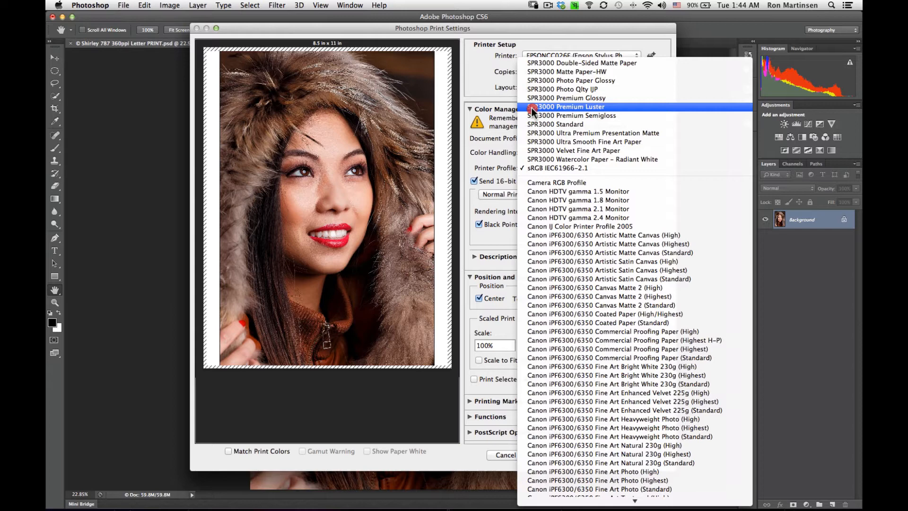
{"action": "mouse_move", "coordinate": [571, 113]}
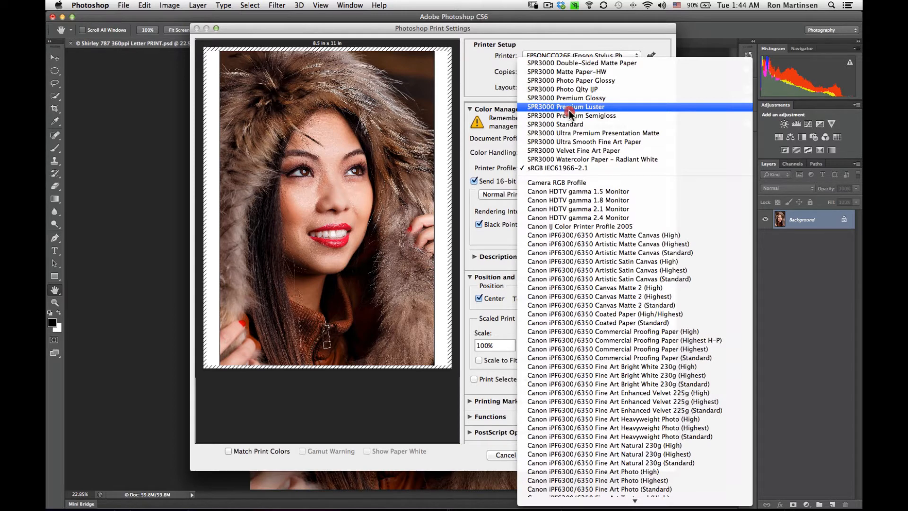
{"action": "mouse_move", "coordinate": [584, 107]}
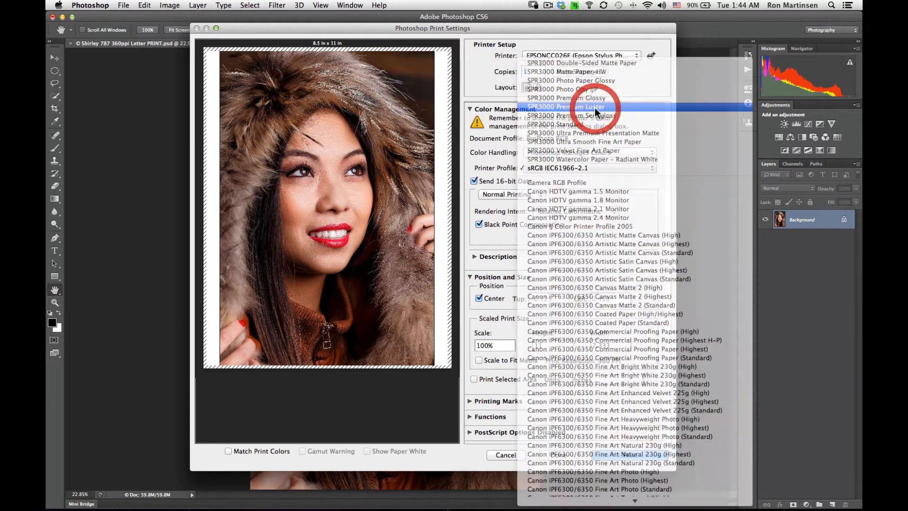
{"action": "left_click", "coordinate": [562, 106]}
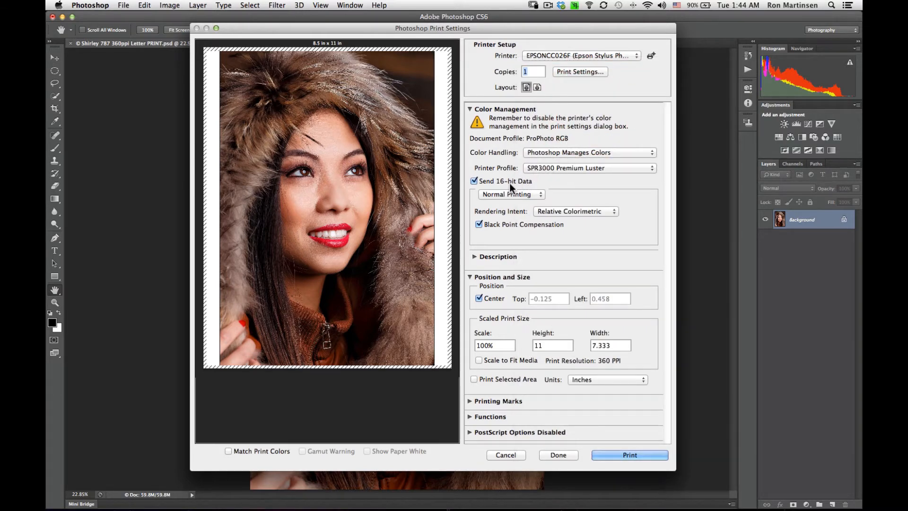
{"action": "mouse_move", "coordinate": [511, 187]}
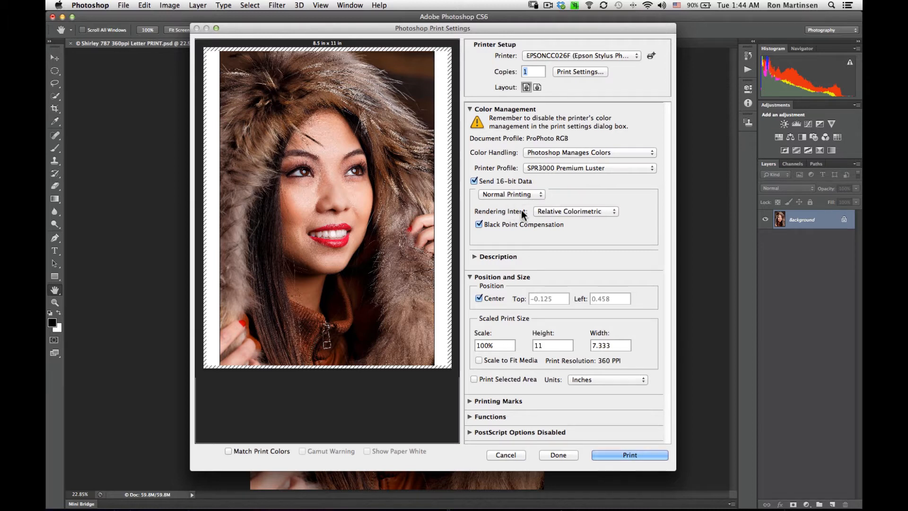
{"action": "mouse_move", "coordinate": [543, 213]}
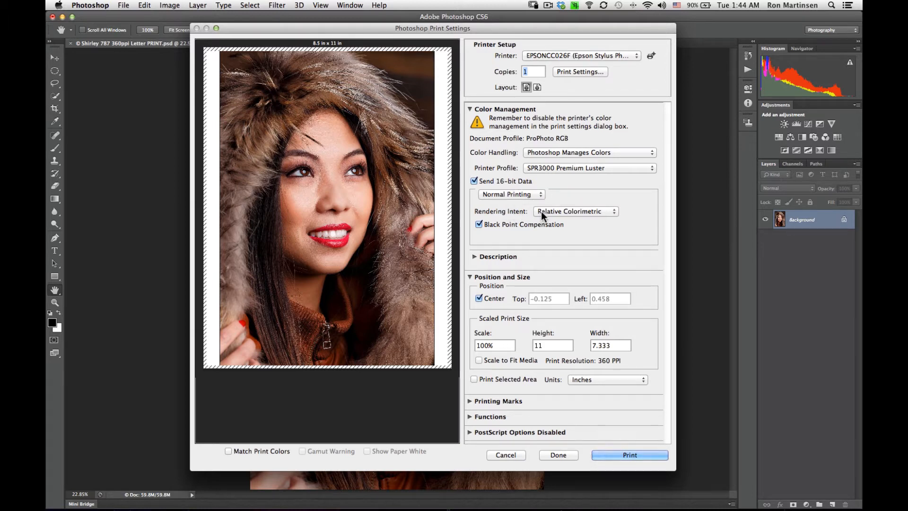
{"action": "mouse_move", "coordinate": [612, 214]}
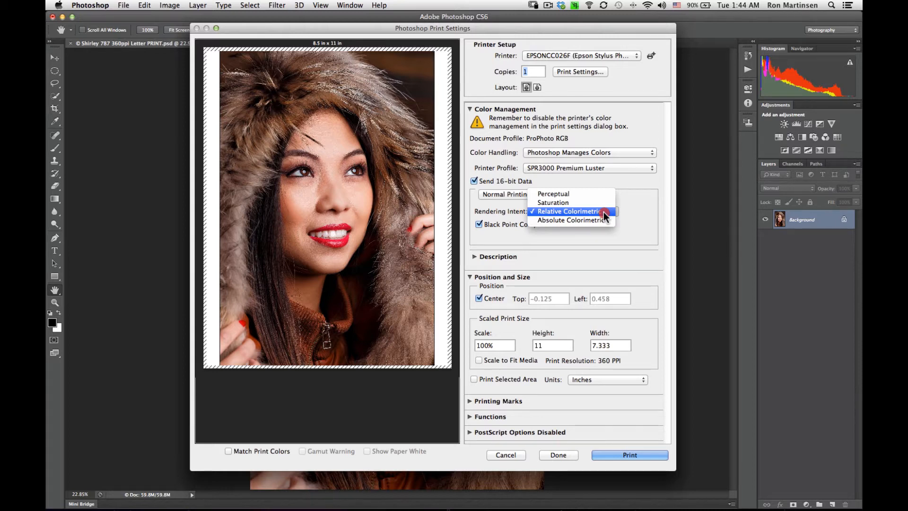
{"action": "left_click", "coordinate": [570, 212]}
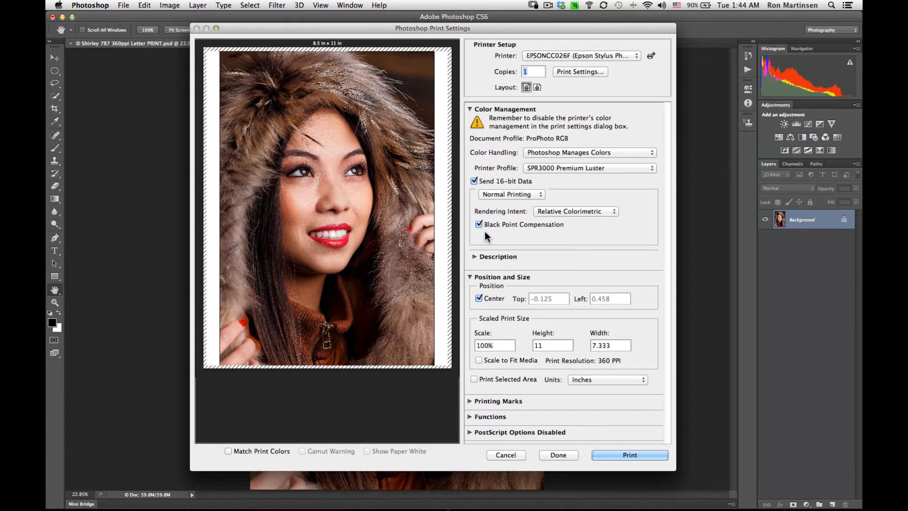
{"action": "mouse_move", "coordinate": [553, 234]}
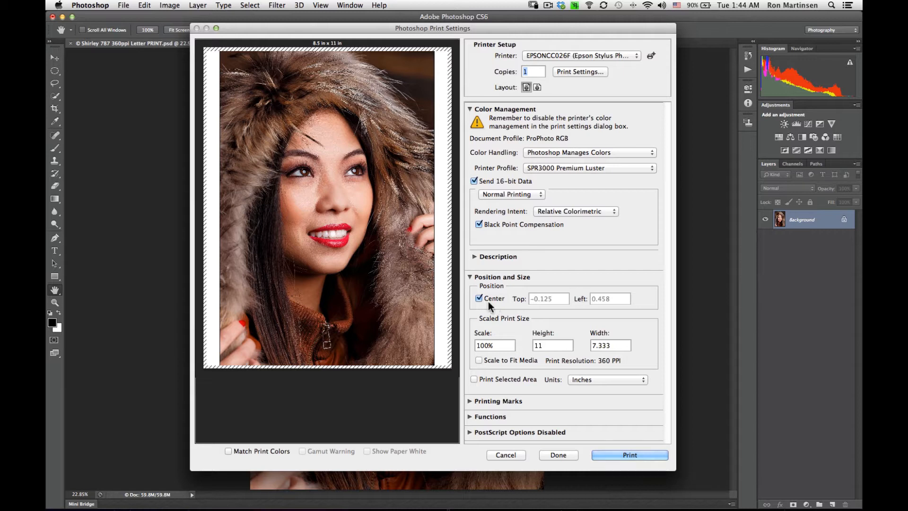
{"action": "mouse_move", "coordinate": [502, 336]}
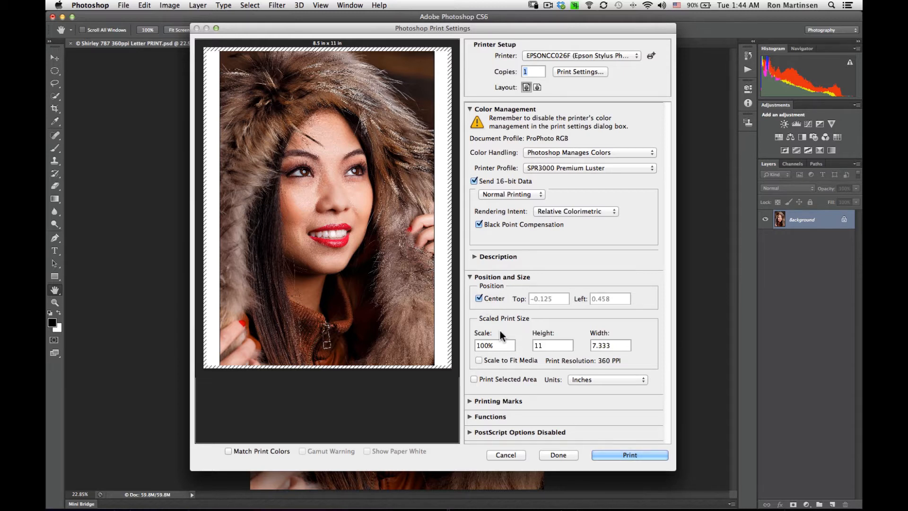
{"action": "mouse_move", "coordinate": [517, 336]}
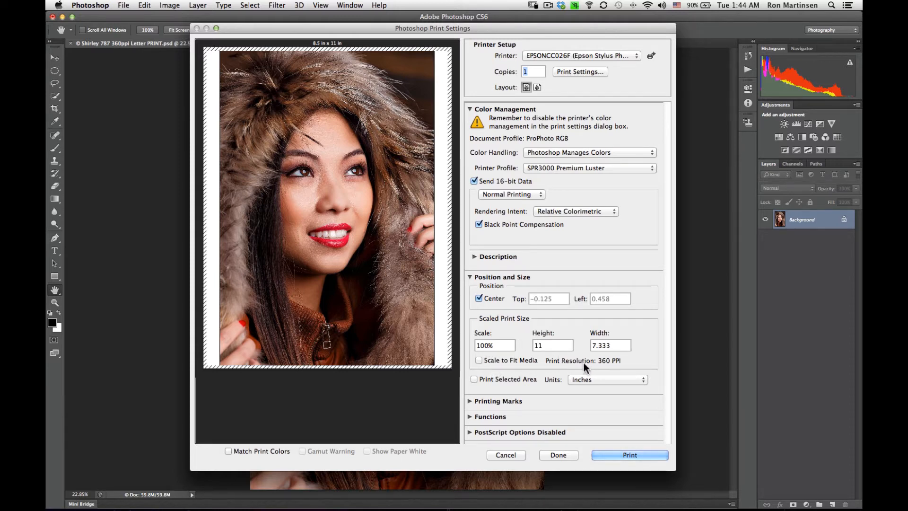
{"action": "mouse_move", "coordinate": [603, 370]}
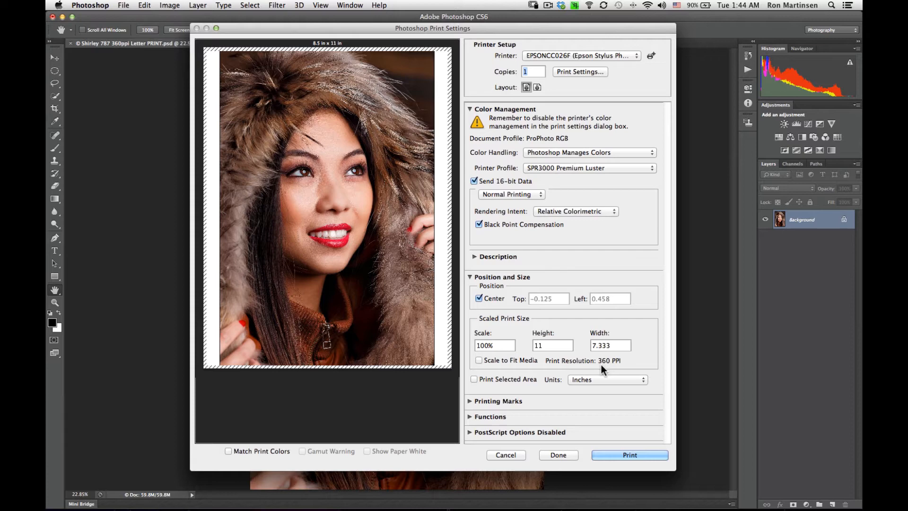
{"action": "mouse_move", "coordinate": [498, 354]}
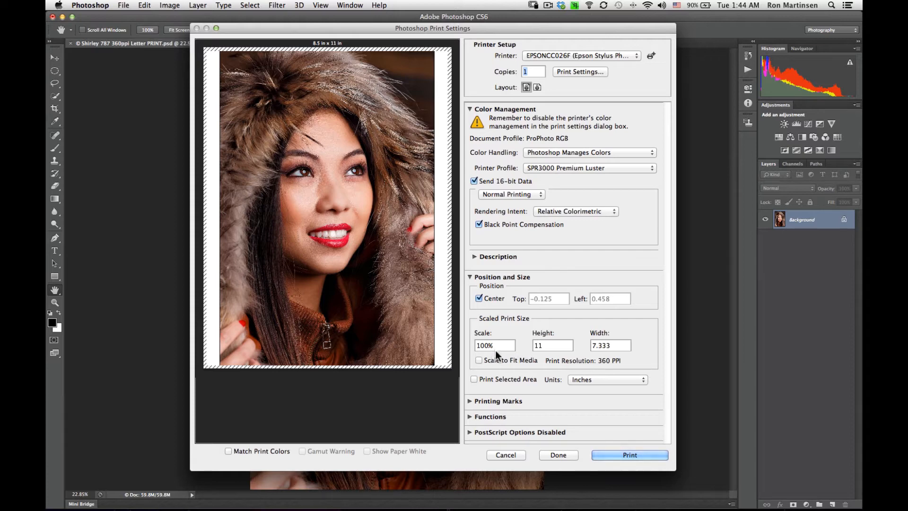
{"action": "left_click", "coordinate": [478, 360]}
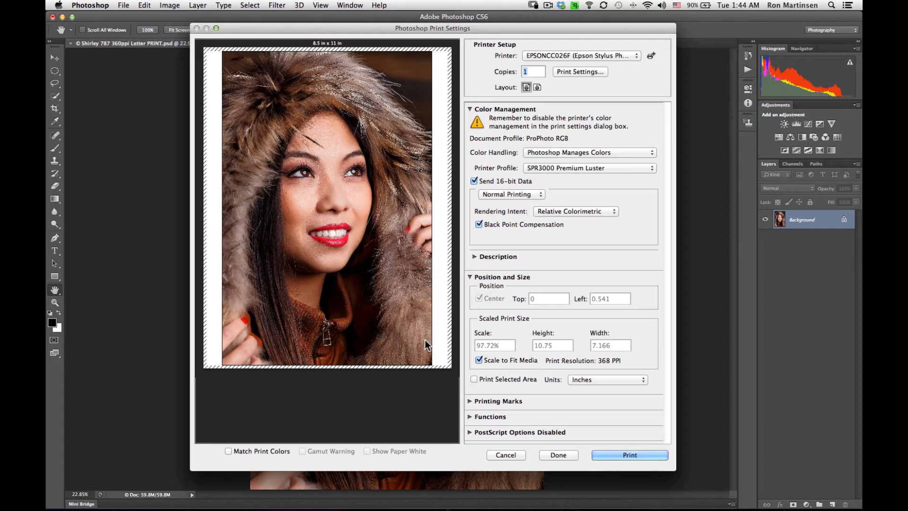
{"action": "mouse_move", "coordinate": [460, 361]}
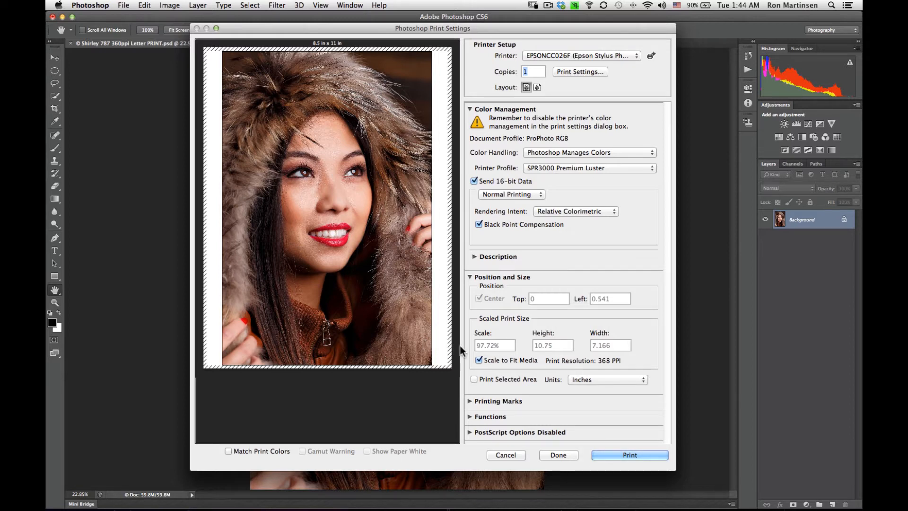
{"action": "mouse_move", "coordinate": [503, 359]}
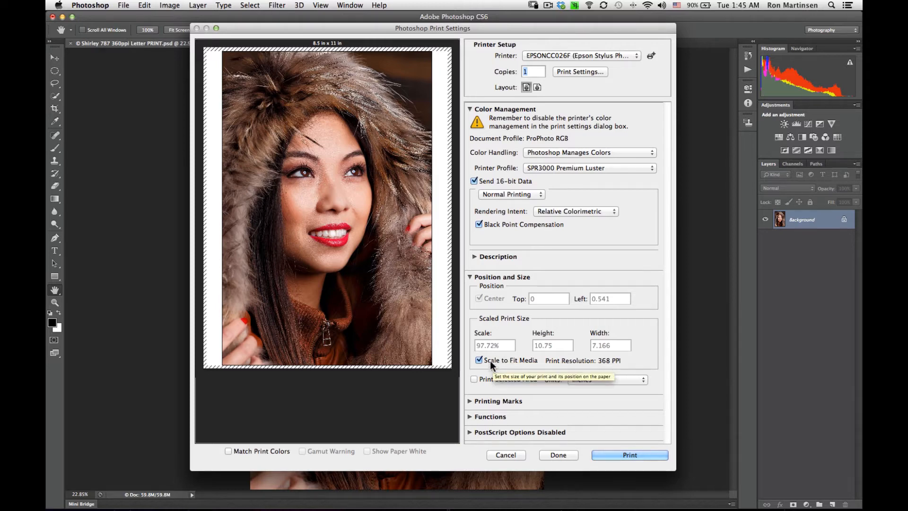
{"action": "left_click", "coordinate": [478, 359]}
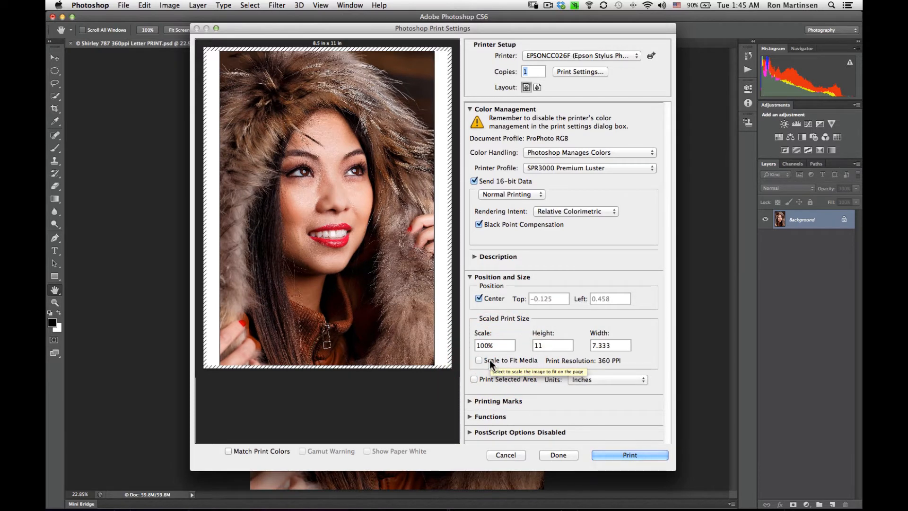
{"action": "mouse_move", "coordinate": [497, 360]}
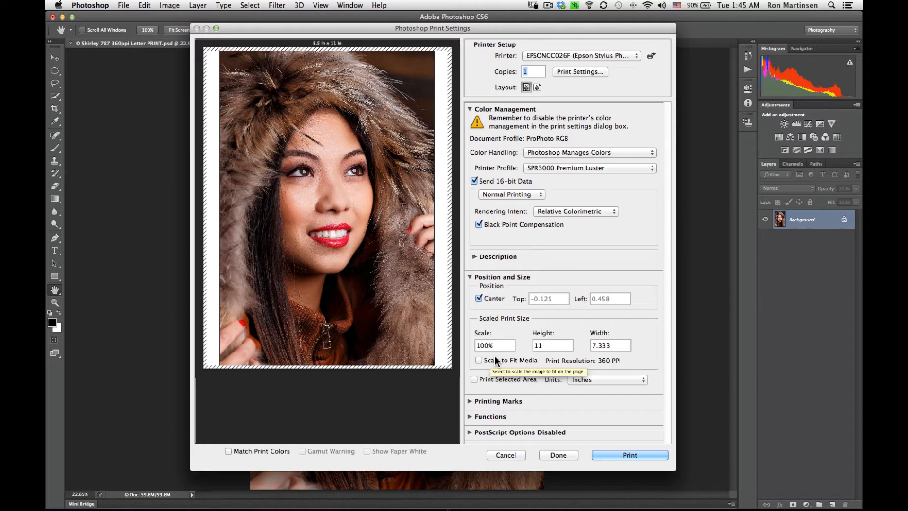
{"action": "mouse_move", "coordinate": [564, 385]}
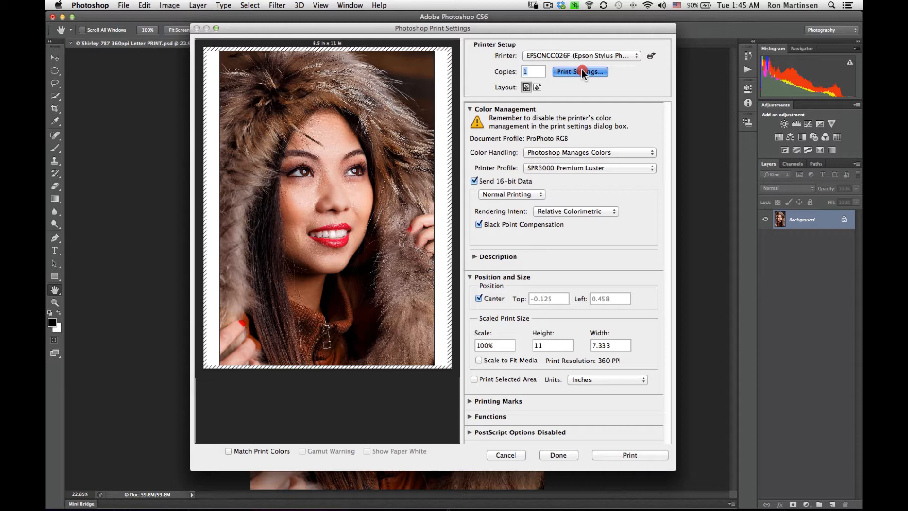
Bring up the Epson driver's Print Settings and list the paper sizes, US Letter current
{"action": "left_click", "coordinate": [581, 72]}
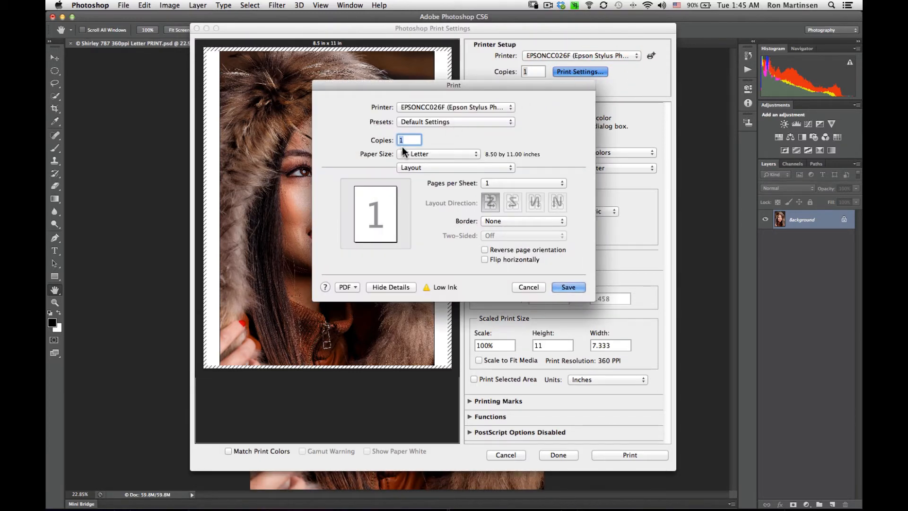
{"action": "left_click", "coordinate": [438, 154]}
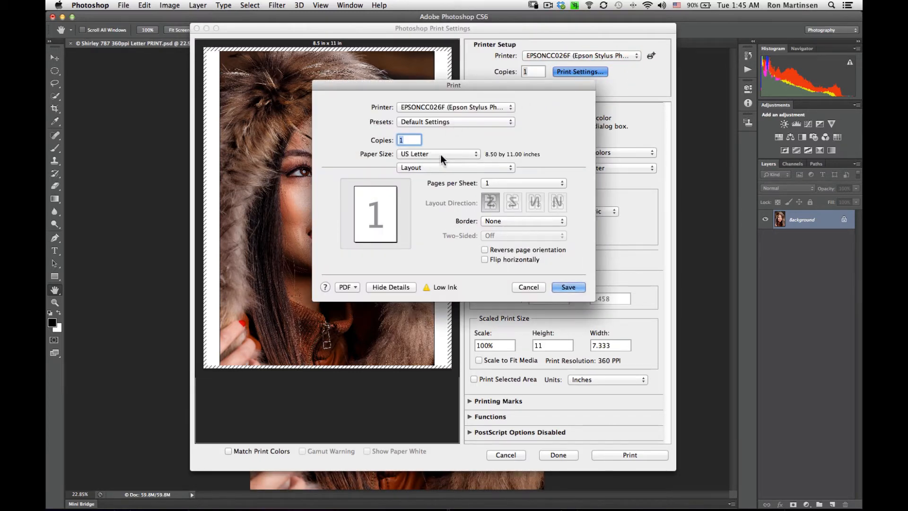
{"action": "left_click", "coordinate": [437, 154]}
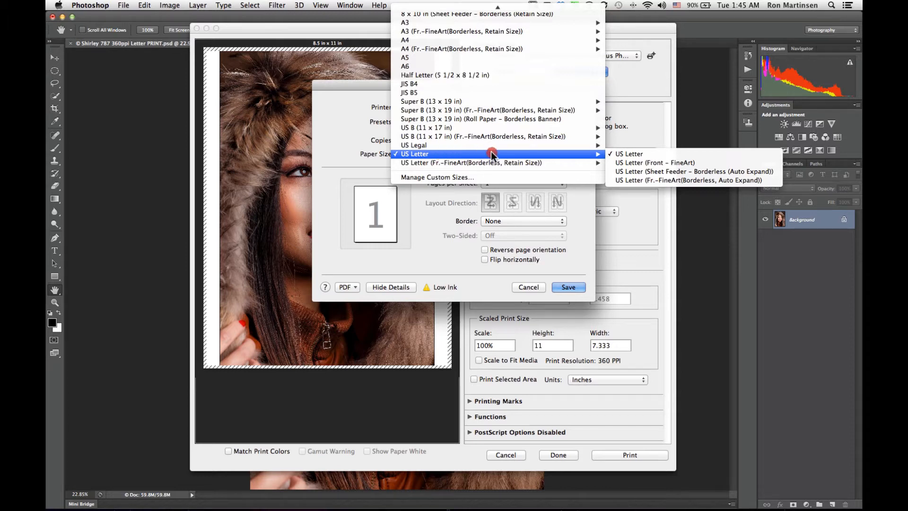
{"action": "mouse_move", "coordinate": [561, 166]}
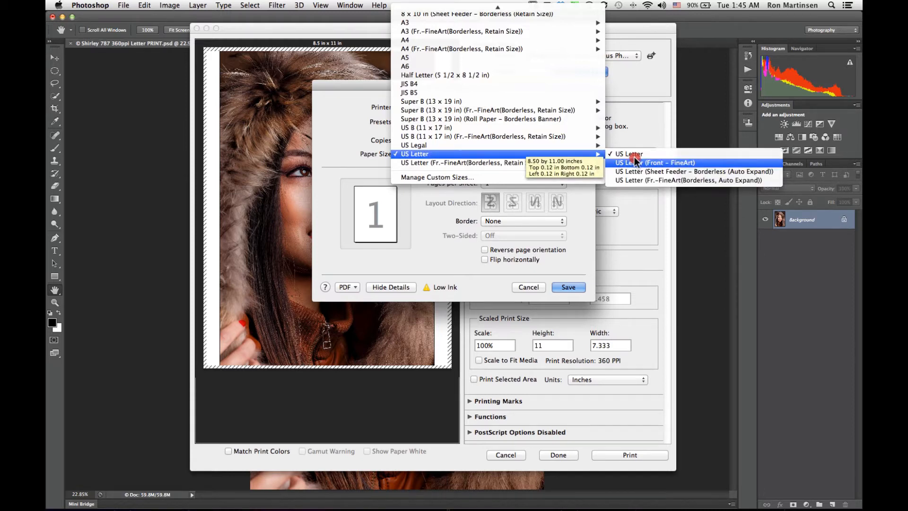
{"action": "mouse_move", "coordinate": [645, 153]}
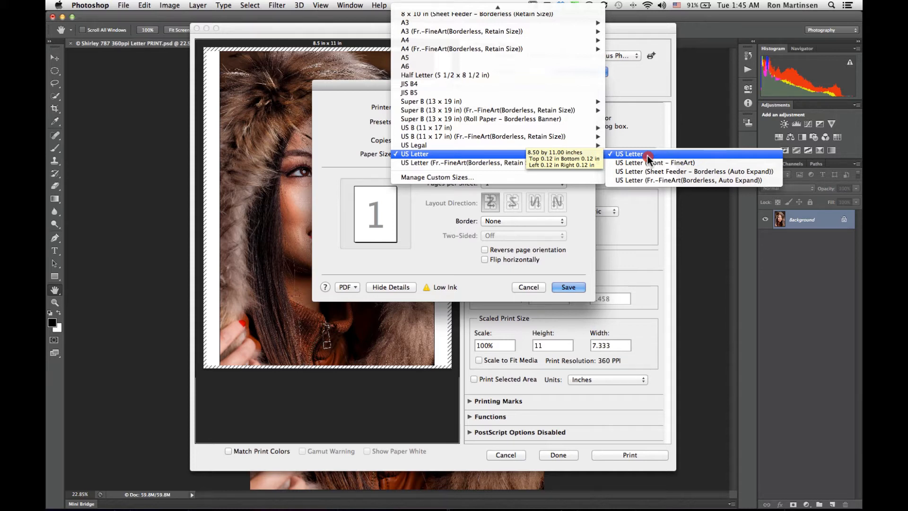
{"action": "mouse_move", "coordinate": [648, 163]}
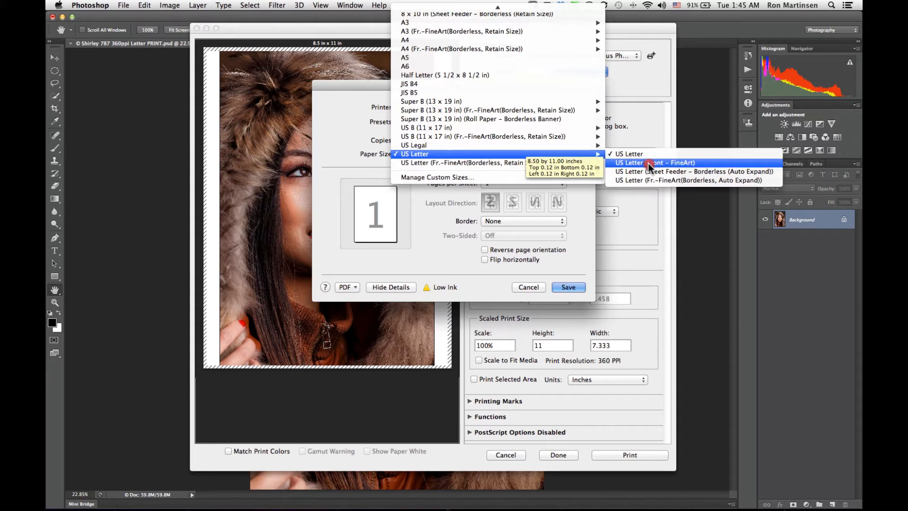
{"action": "mouse_move", "coordinate": [652, 180]}
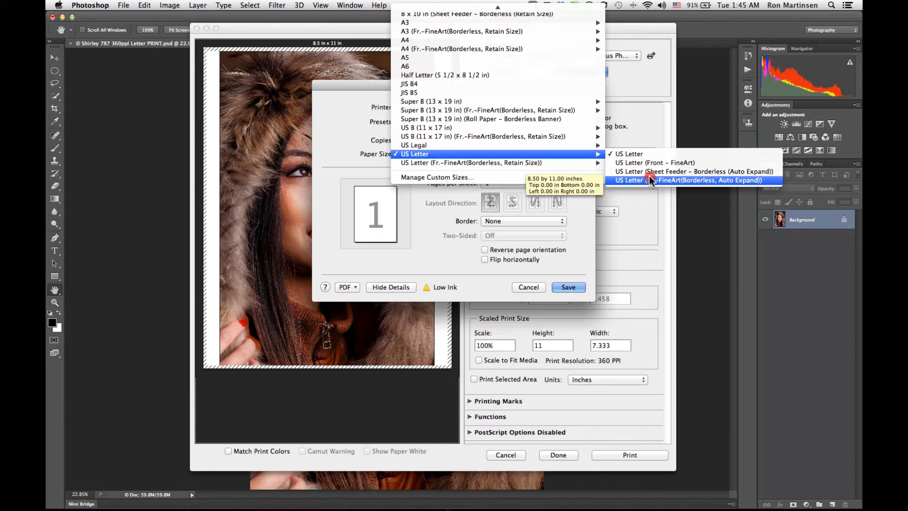
{"action": "mouse_move", "coordinate": [649, 168]}
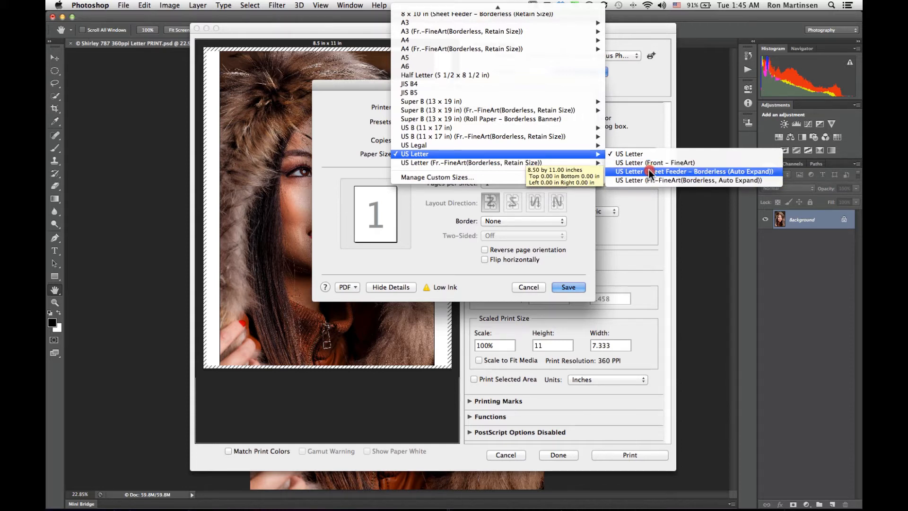
{"action": "mouse_move", "coordinate": [653, 180]}
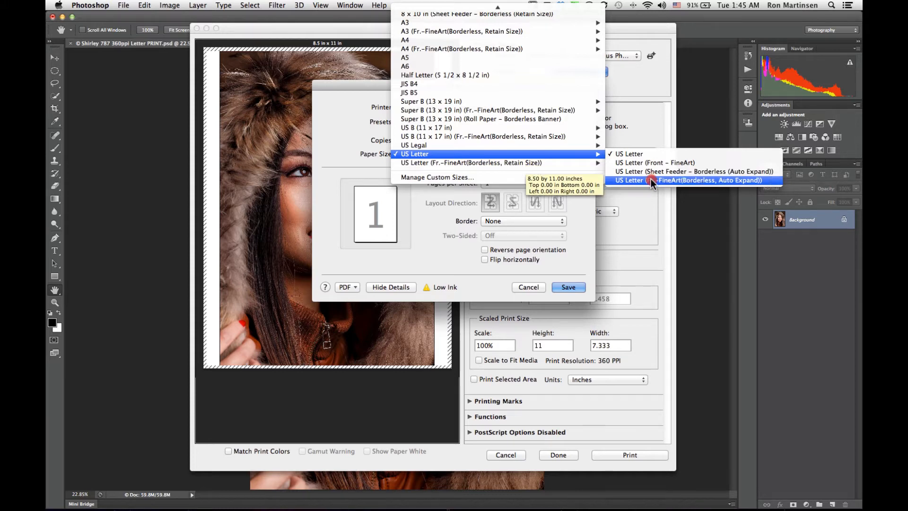
{"action": "mouse_move", "coordinate": [652, 164]}
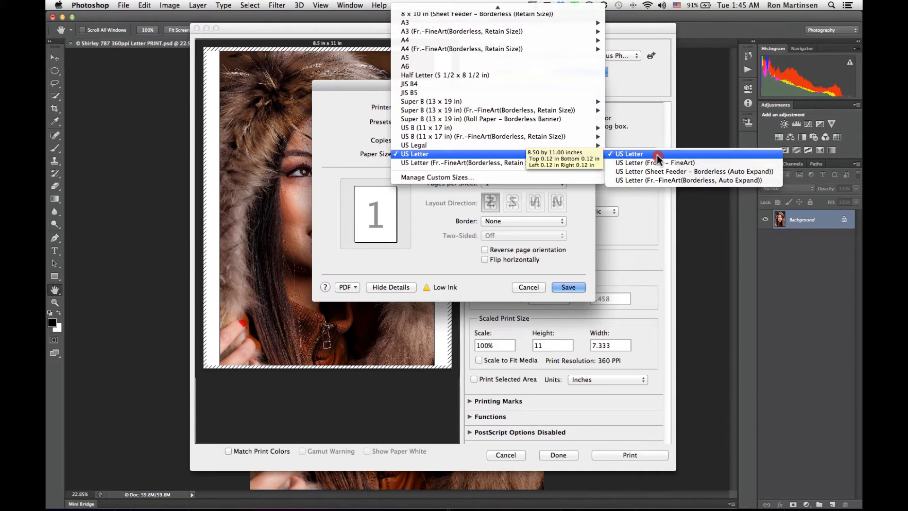
Keep US Letter, show the driver's Color Matching page and move its window left
{"action": "left_click", "coordinate": [627, 153]}
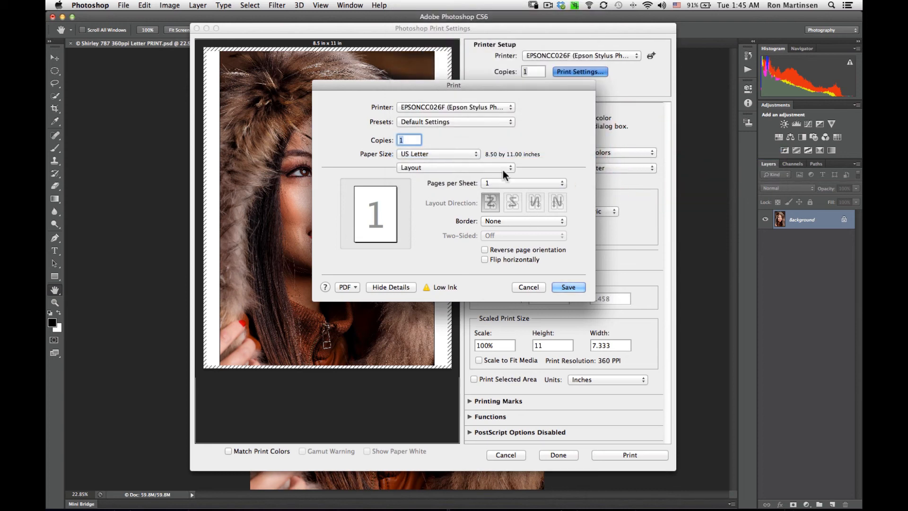
{"action": "left_click", "coordinate": [455, 167]}
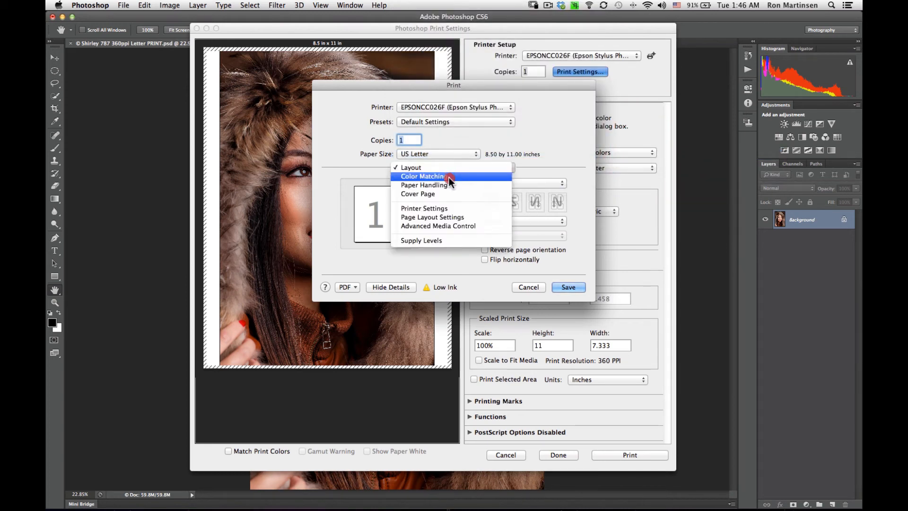
{"action": "left_click", "coordinate": [423, 176]}
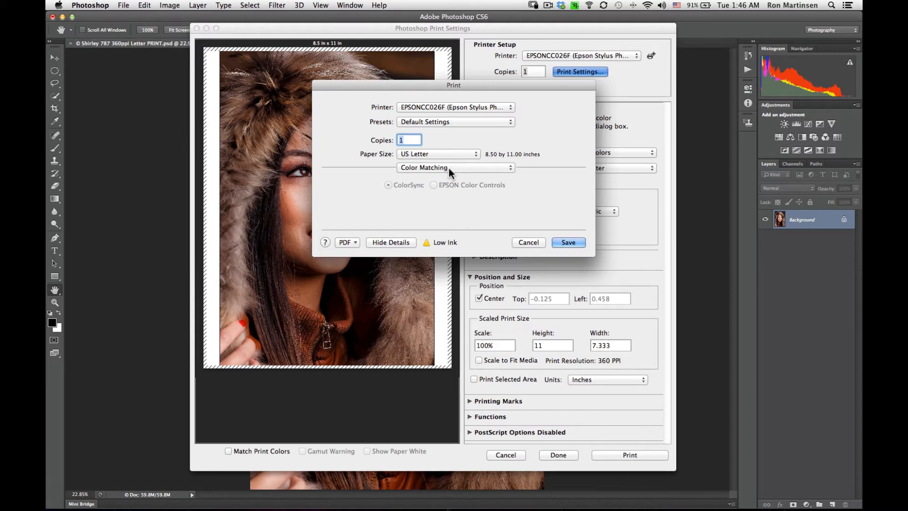
{"action": "mouse_move", "coordinate": [455, 129]}
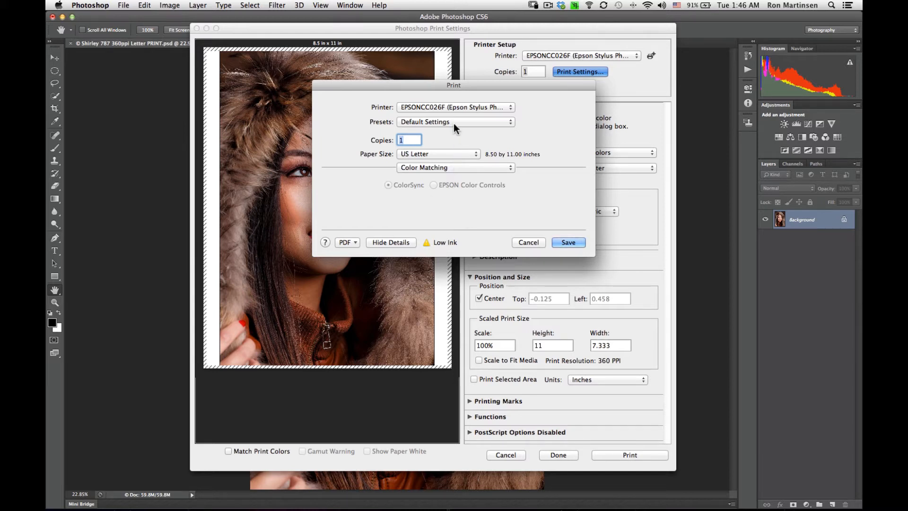
{"action": "left_click_drag", "start_coordinate": [453, 86], "coordinate": [378, 83]}
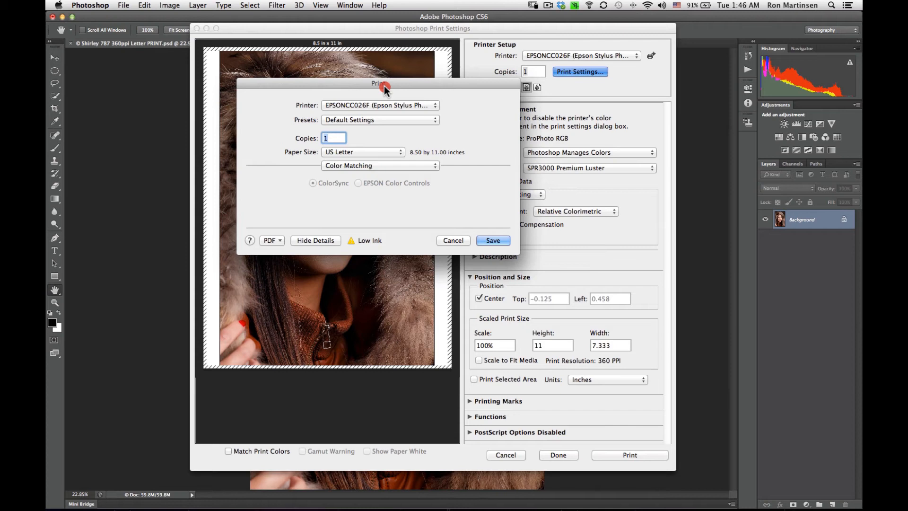
{"action": "left_click_drag", "start_coordinate": [385, 87], "coordinate": [369, 90]}
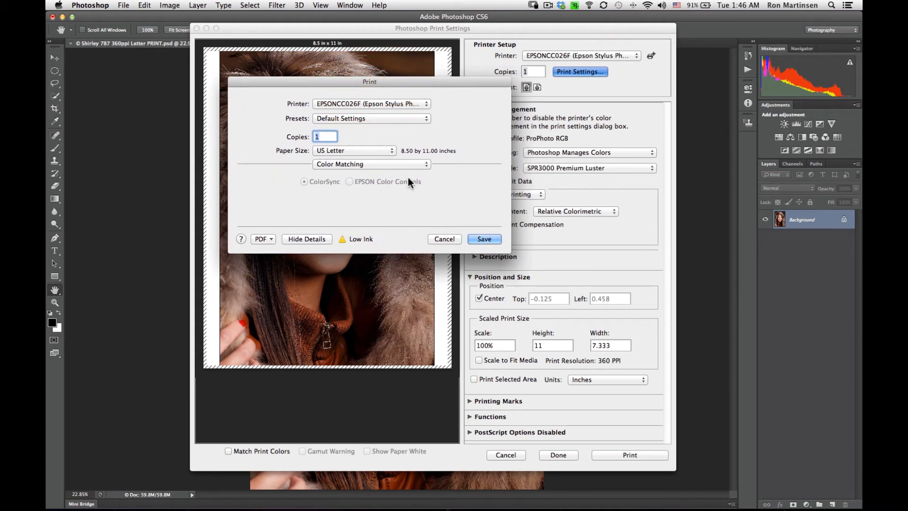
{"action": "mouse_move", "coordinate": [363, 169]}
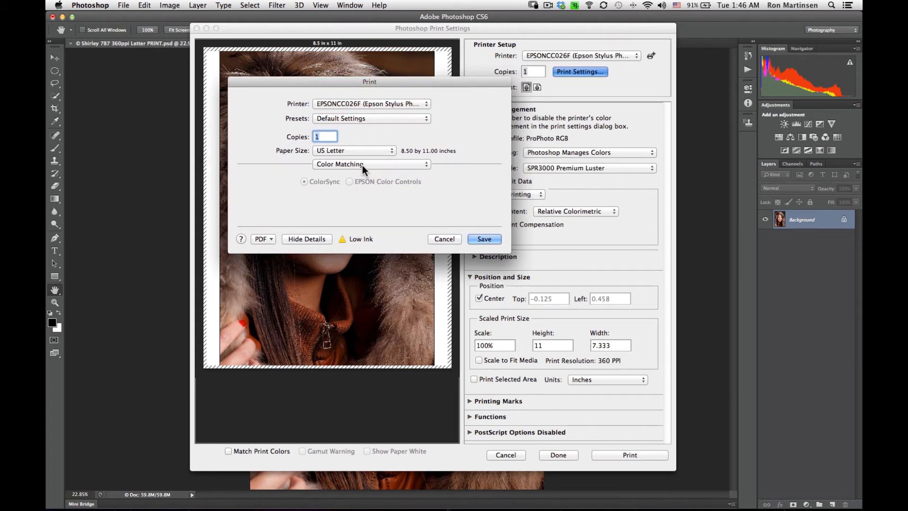
Show the driver's Paper Handling page, scale-to-fit on with US Letter destination
{"action": "left_click", "coordinate": [371, 165]}
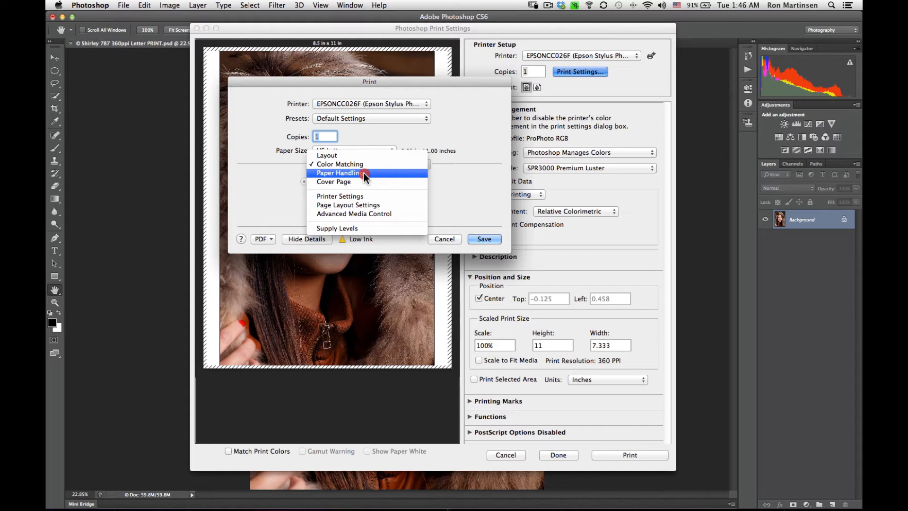
{"action": "left_click", "coordinate": [338, 172]}
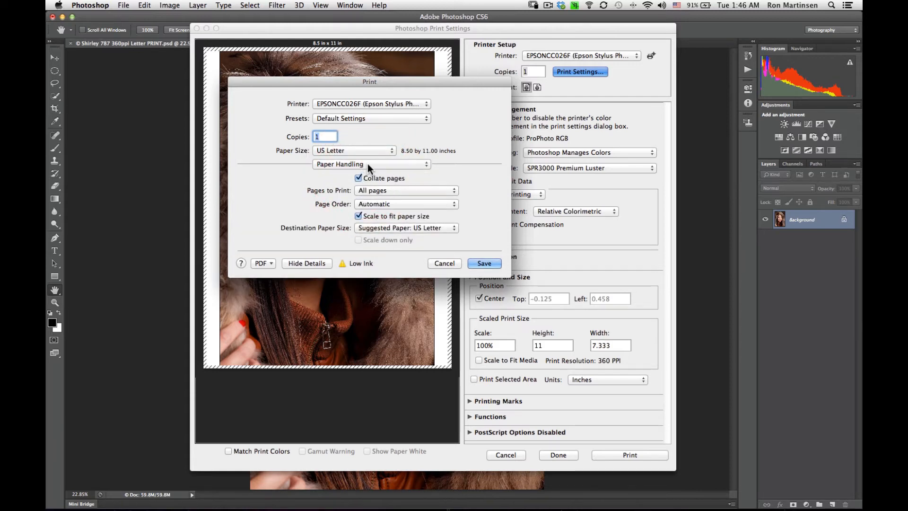
{"action": "mouse_move", "coordinate": [365, 159]}
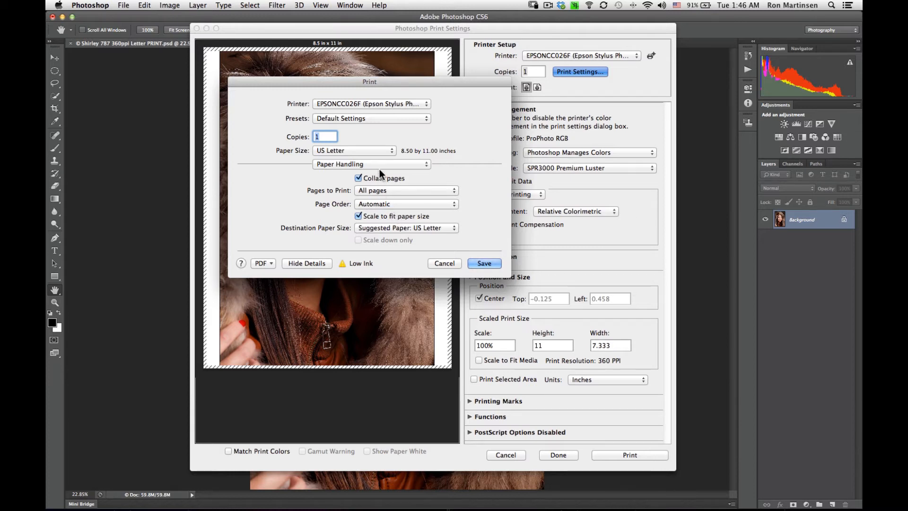
{"action": "left_click", "coordinate": [371, 165]}
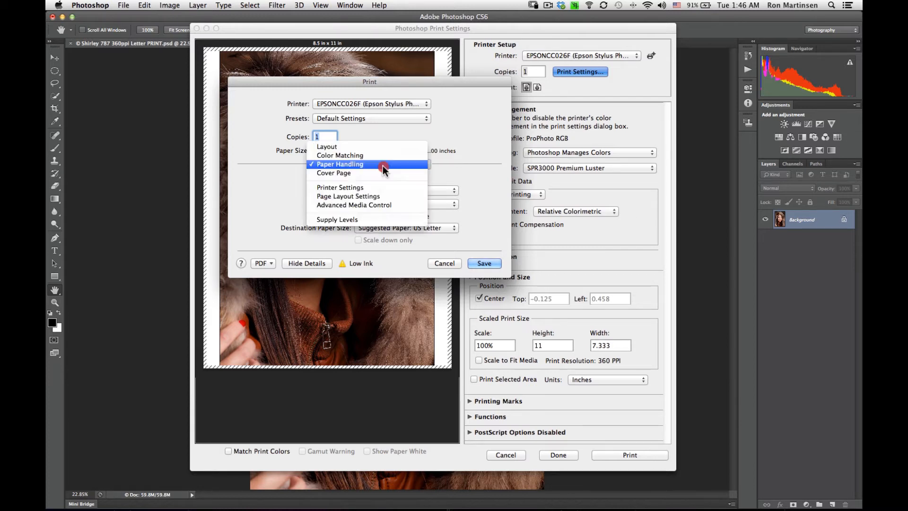
In Printer Settings, set the media type to Ultra Premium Photo Paper Luster
{"action": "left_click", "coordinate": [340, 187]}
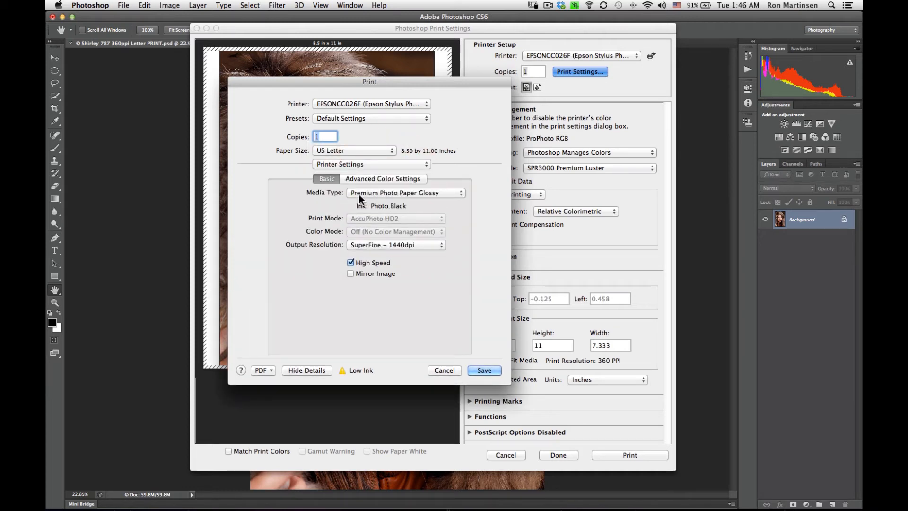
{"action": "mouse_move", "coordinate": [425, 199]}
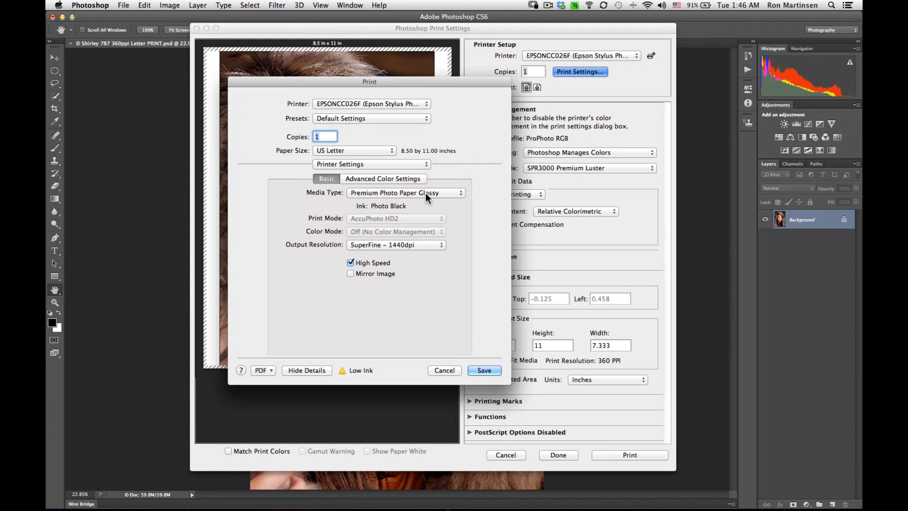
{"action": "mouse_move", "coordinate": [446, 193]}
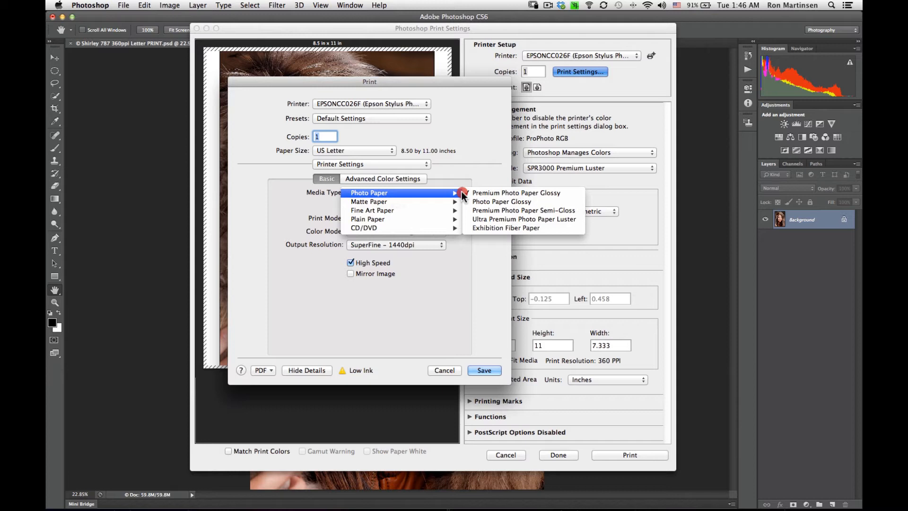
{"action": "mouse_move", "coordinate": [501, 201]}
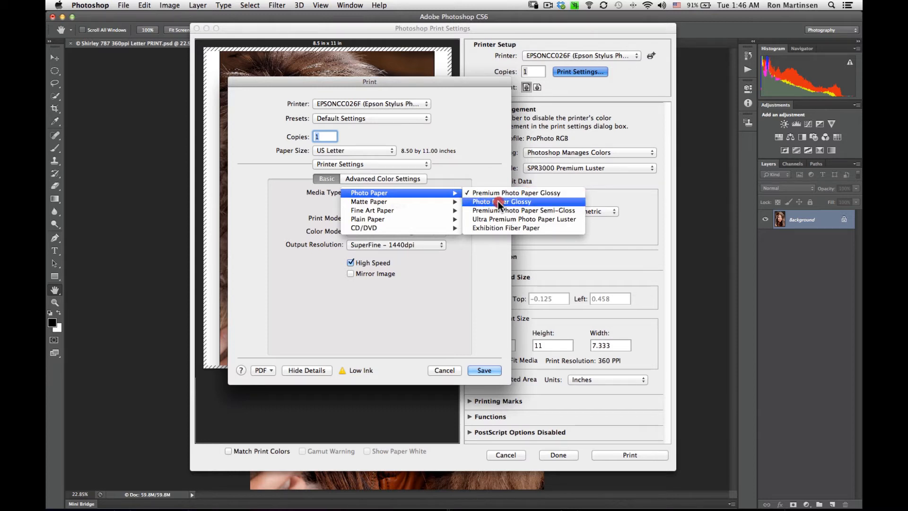
{"action": "mouse_move", "coordinate": [523, 205]}
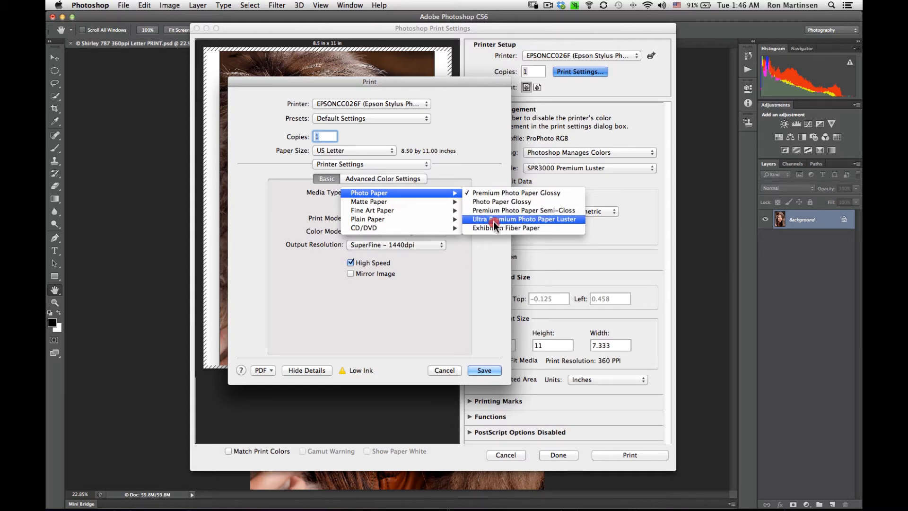
{"action": "mouse_move", "coordinate": [548, 221]}
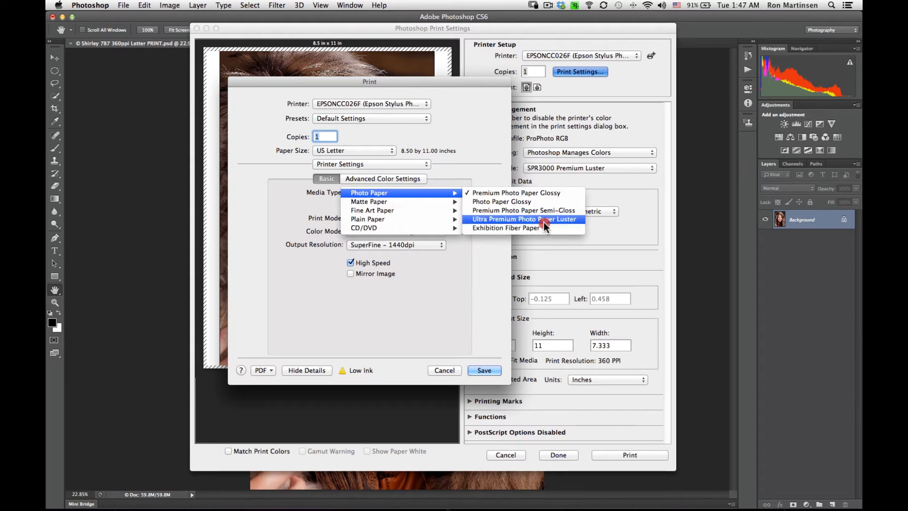
{"action": "left_click", "coordinate": [523, 220]}
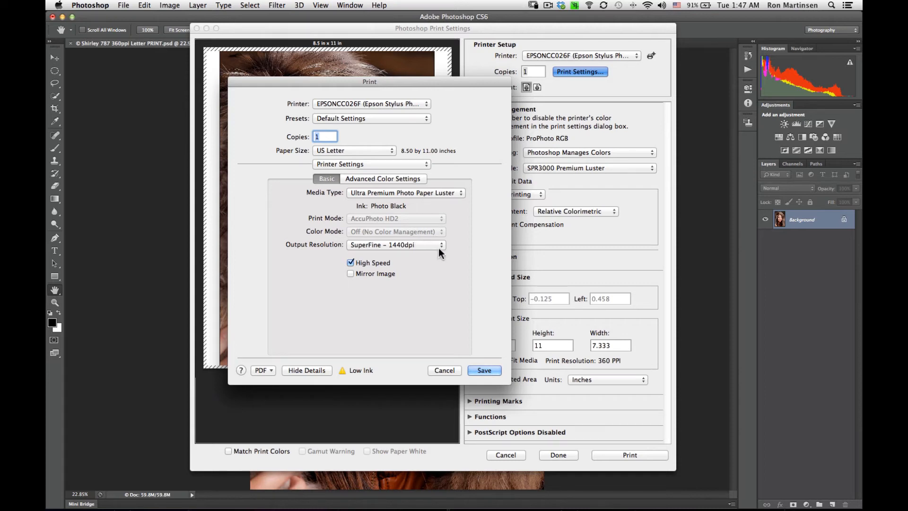
{"action": "mouse_move", "coordinate": [435, 252]}
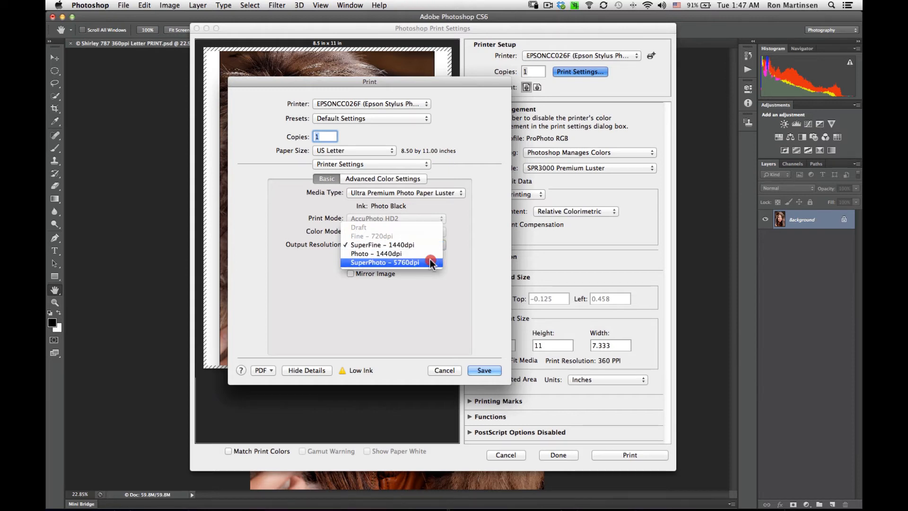
{"action": "mouse_move", "coordinate": [422, 266]}
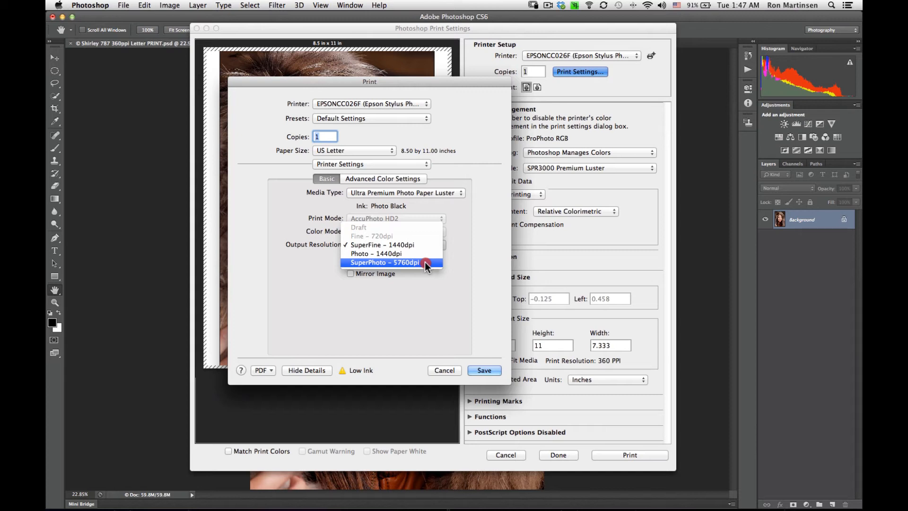
Set output resolution to SuperPhoto - 5760dpi and review Advanced Color Settings
{"action": "left_click", "coordinate": [382, 263]}
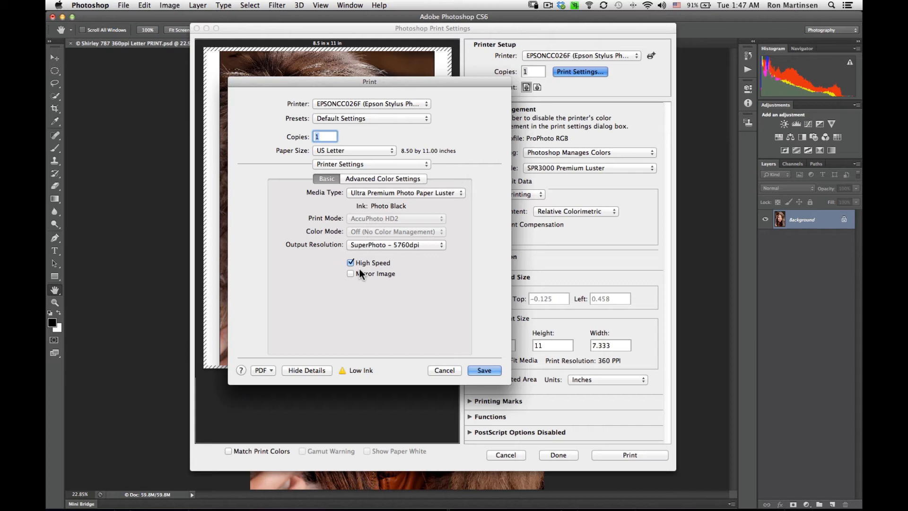
{"action": "mouse_move", "coordinate": [374, 274]}
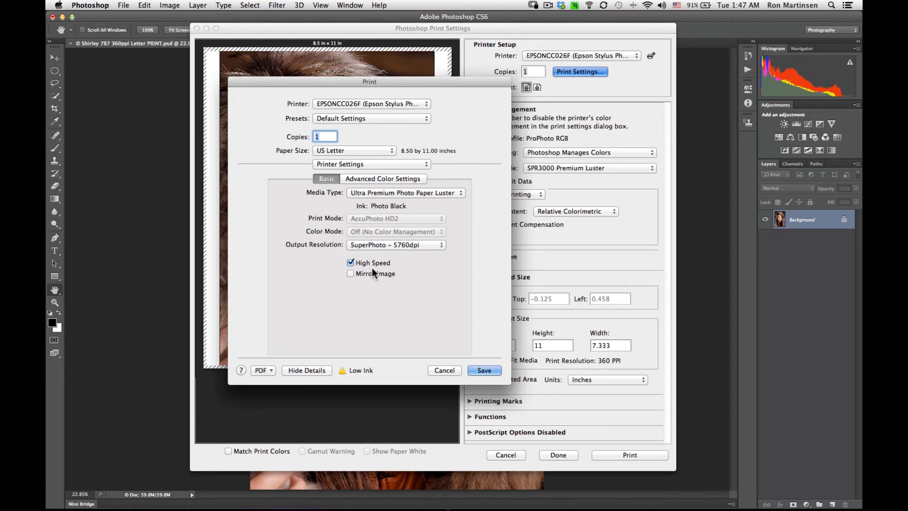
{"action": "mouse_move", "coordinate": [341, 281]}
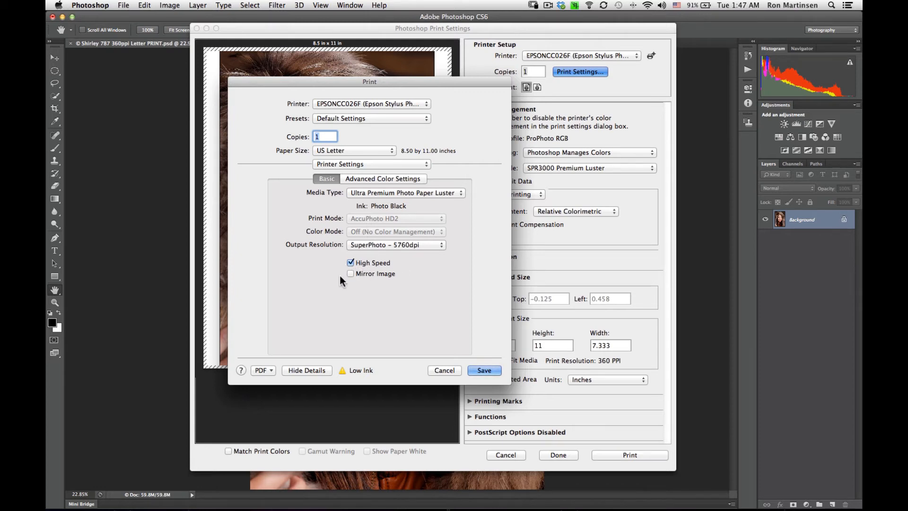
{"action": "mouse_move", "coordinate": [422, 326]}
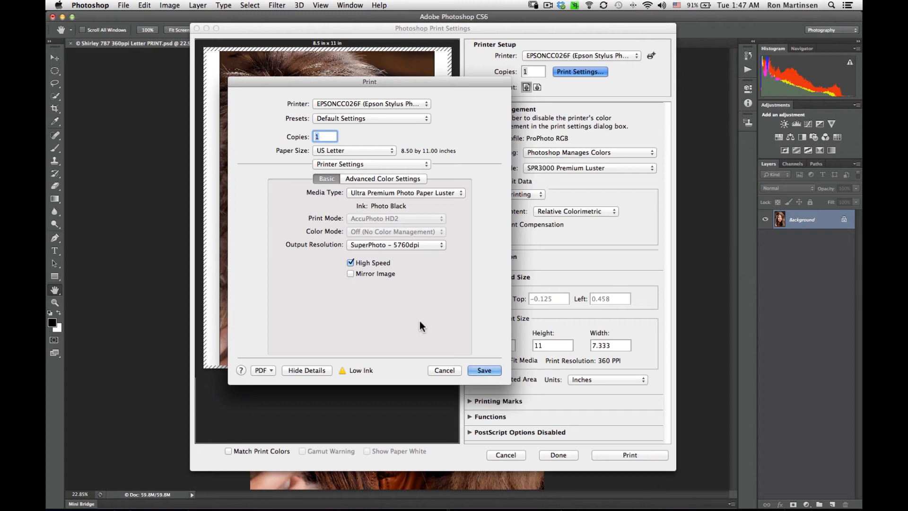
{"action": "mouse_move", "coordinate": [382, 315]}
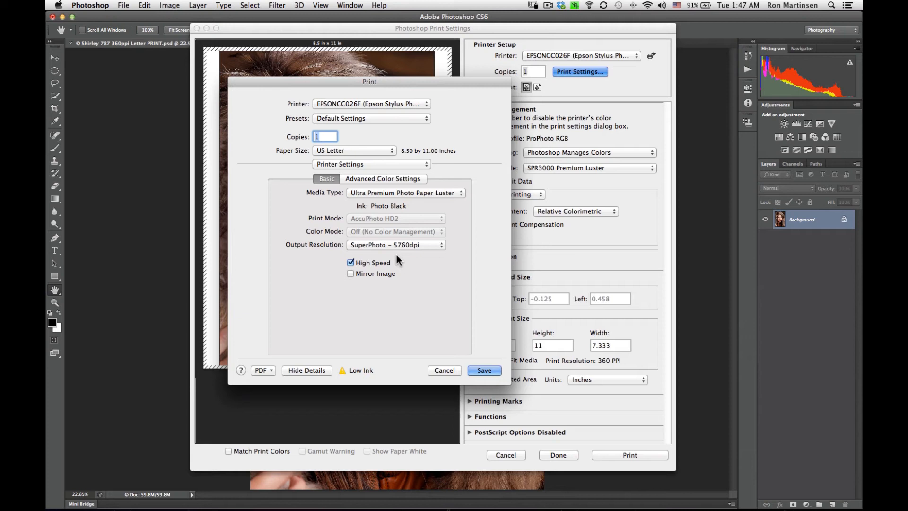
{"action": "mouse_move", "coordinate": [394, 267]}
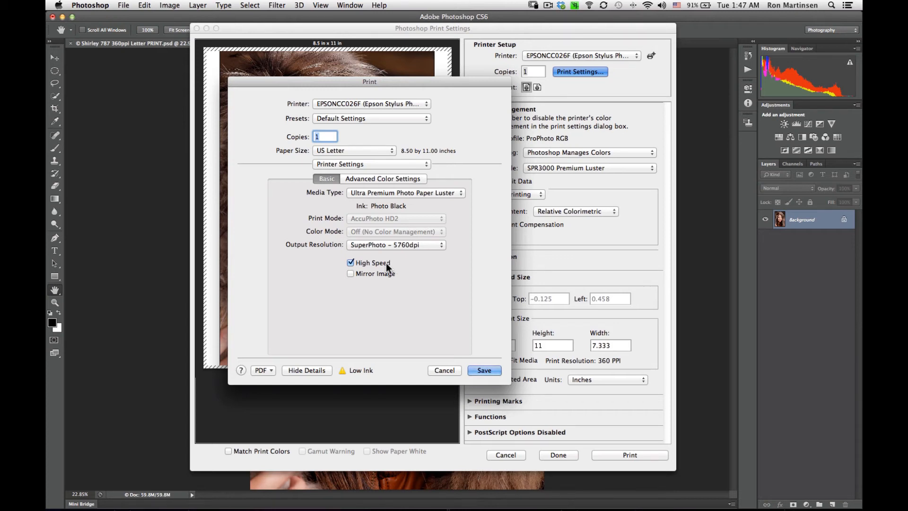
{"action": "left_click", "coordinate": [396, 244]}
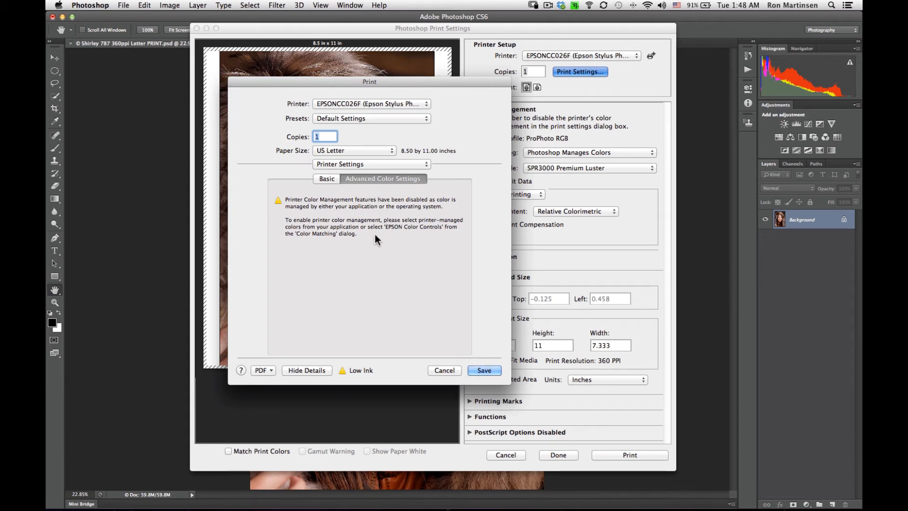
Return to basic settings and view the driver's Page Layout Settings page
{"action": "left_click", "coordinate": [326, 178]}
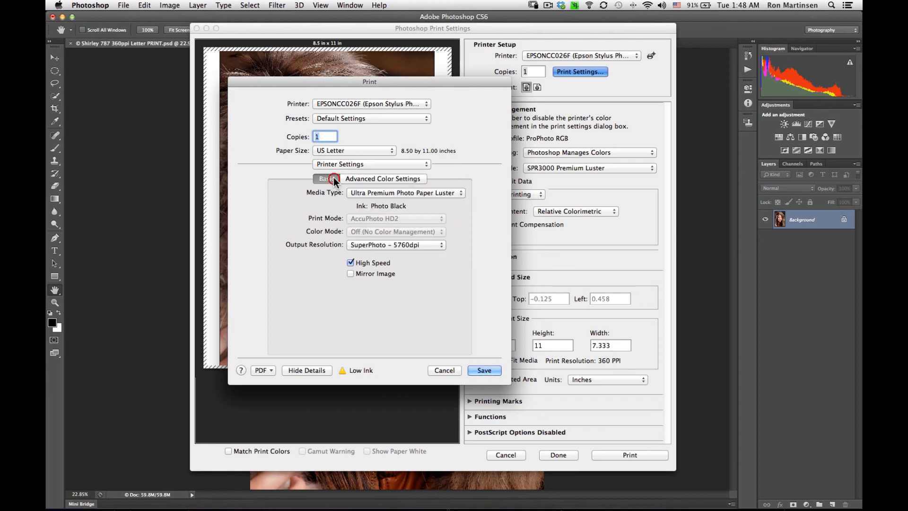
{"action": "left_click", "coordinate": [370, 165]}
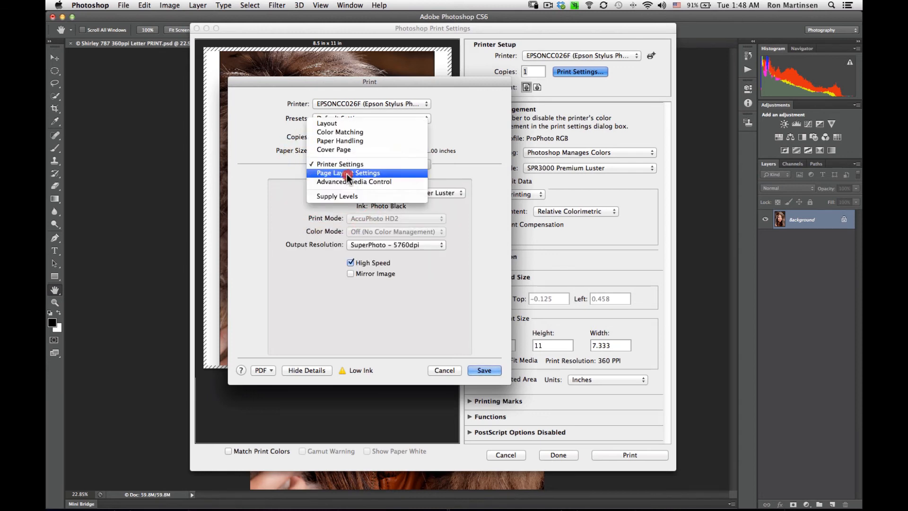
{"action": "left_click", "coordinate": [348, 172]}
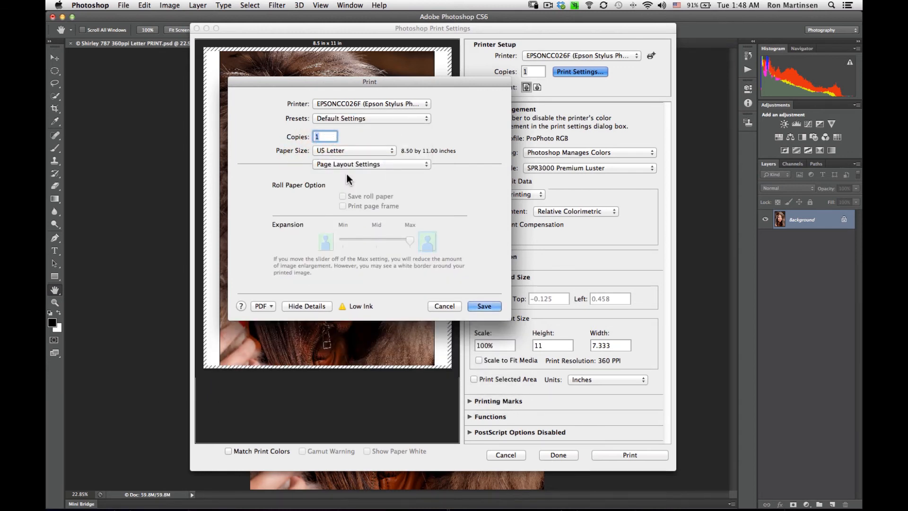
{"action": "mouse_move", "coordinate": [348, 227]}
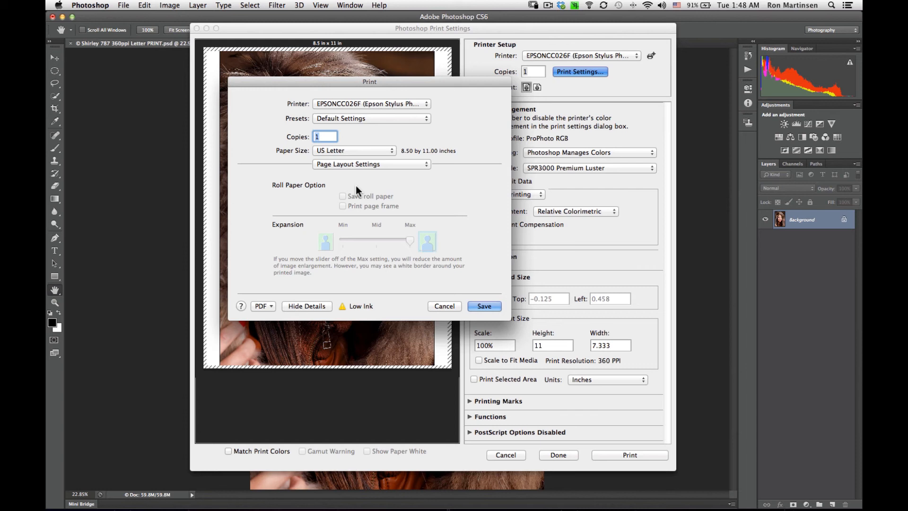
{"action": "left_click", "coordinate": [370, 164]}
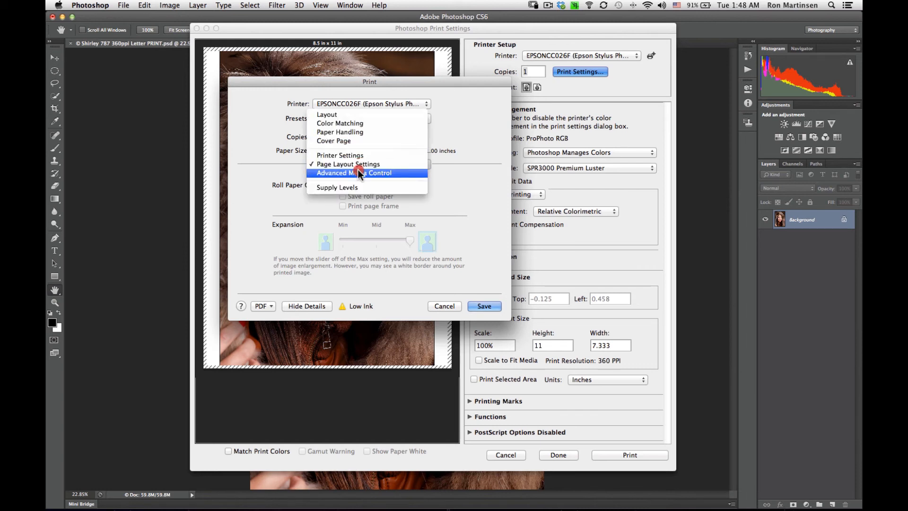
View the driver's Advanced Media Control options, then return to Printer Settings
{"action": "left_click", "coordinate": [354, 172]}
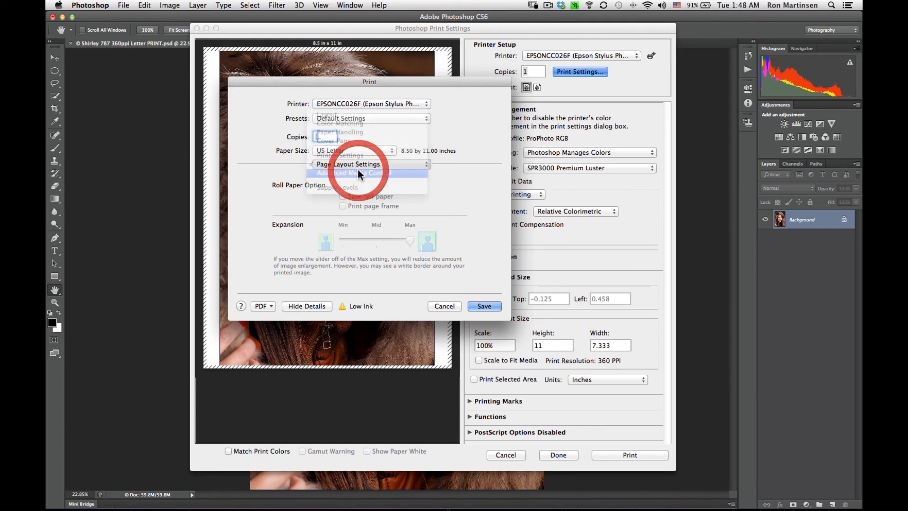
{"action": "left_click", "coordinate": [356, 173]}
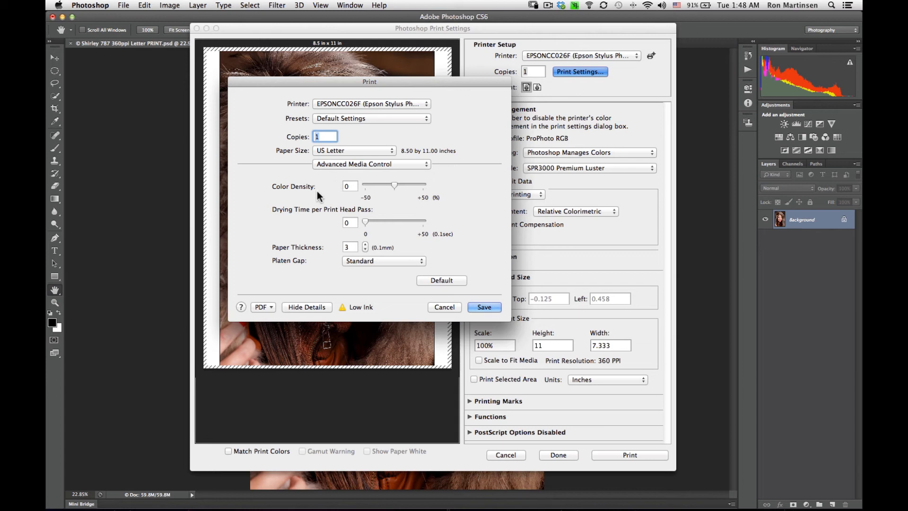
{"action": "mouse_move", "coordinate": [422, 316]}
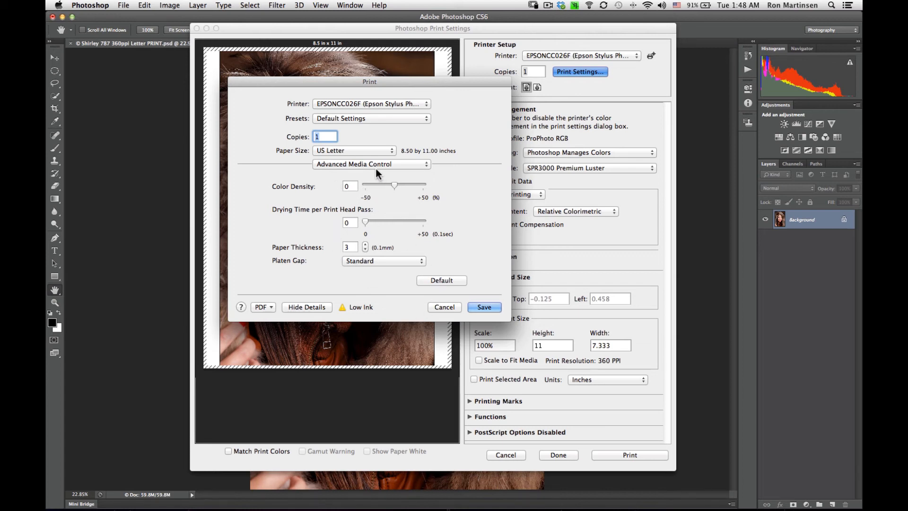
{"action": "left_click", "coordinate": [370, 165]}
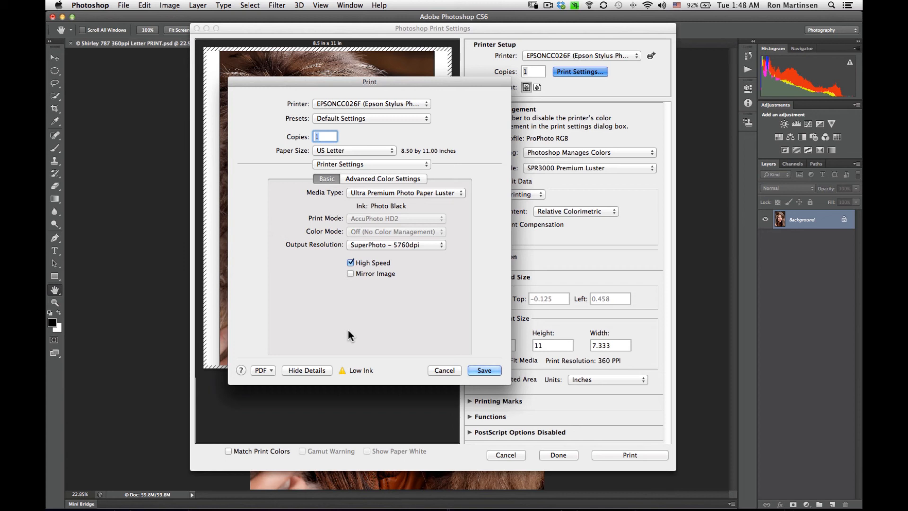
{"action": "mouse_move", "coordinate": [398, 351]}
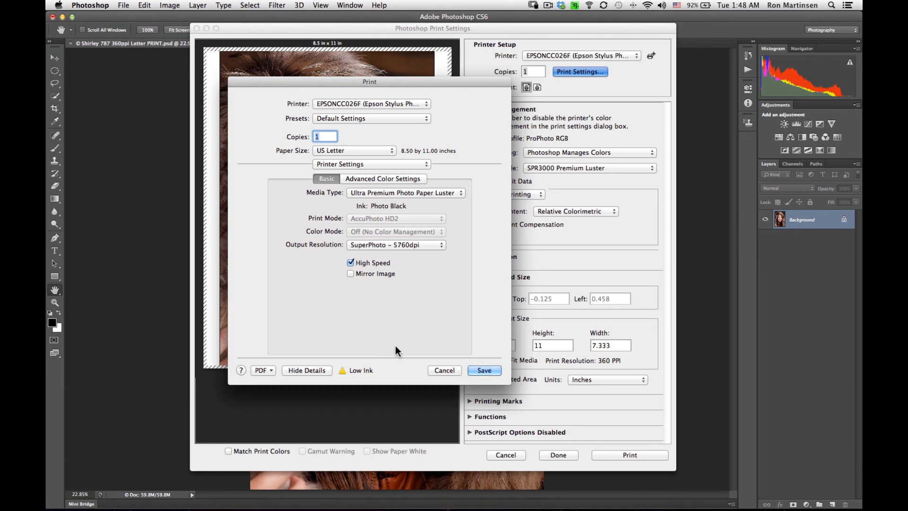
{"action": "mouse_move", "coordinate": [423, 348]}
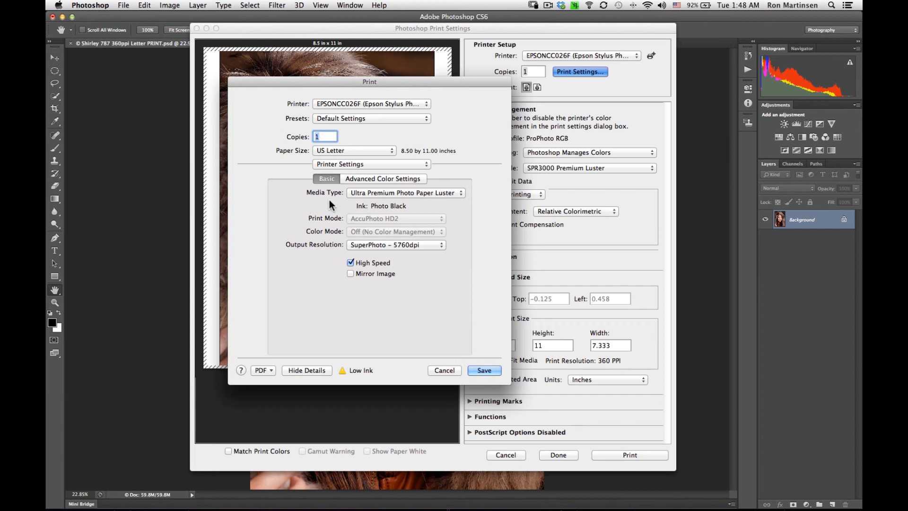
{"action": "mouse_move", "coordinate": [387, 255]}
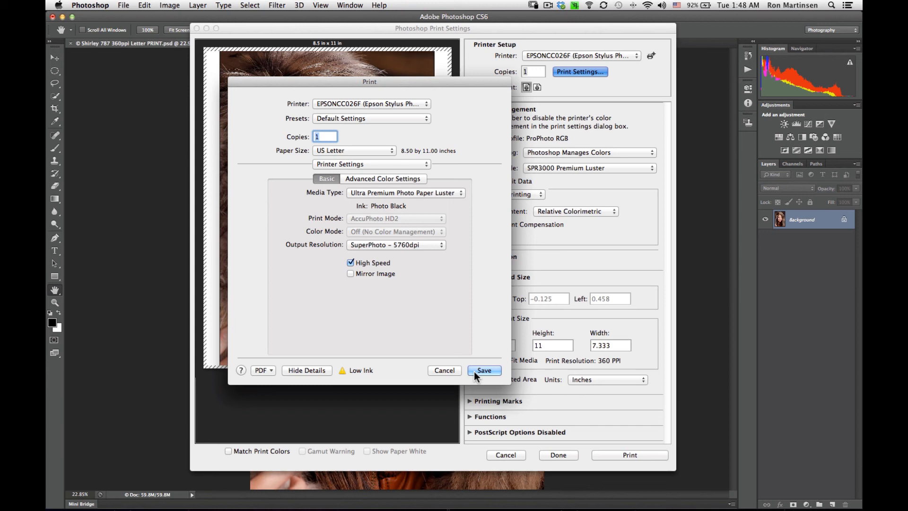
Save the Epson driver settings: Ultra Premium Photo Paper Luster, SuperPhoto 5760dpi, High Speed on
{"action": "left_click", "coordinate": [484, 370]}
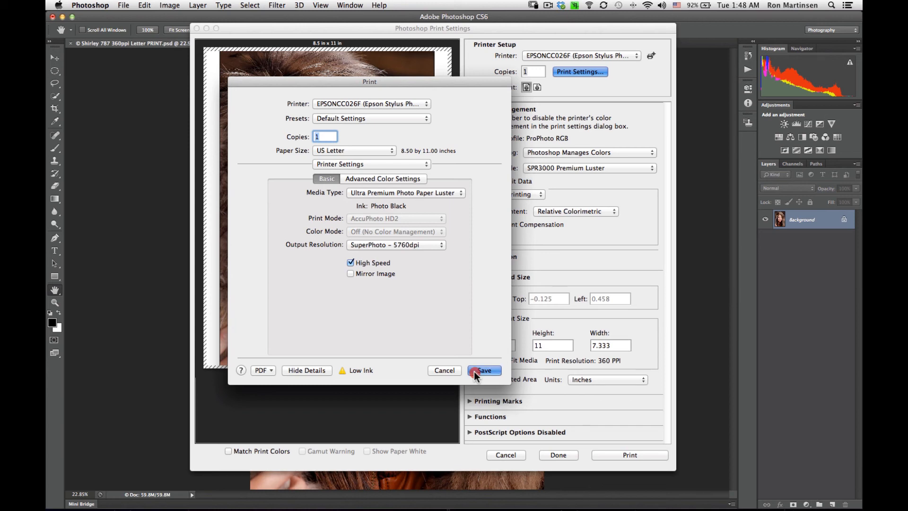
Confirm the saved driver settings, returning to Photoshop Print Settings with the portrait previewed
{"action": "left_click", "coordinate": [484, 371]}
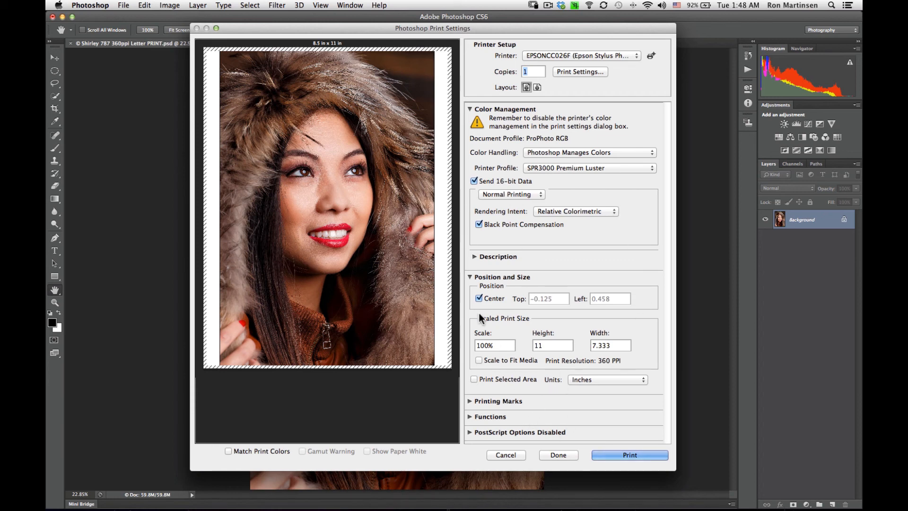
{"action": "mouse_move", "coordinate": [576, 382]}
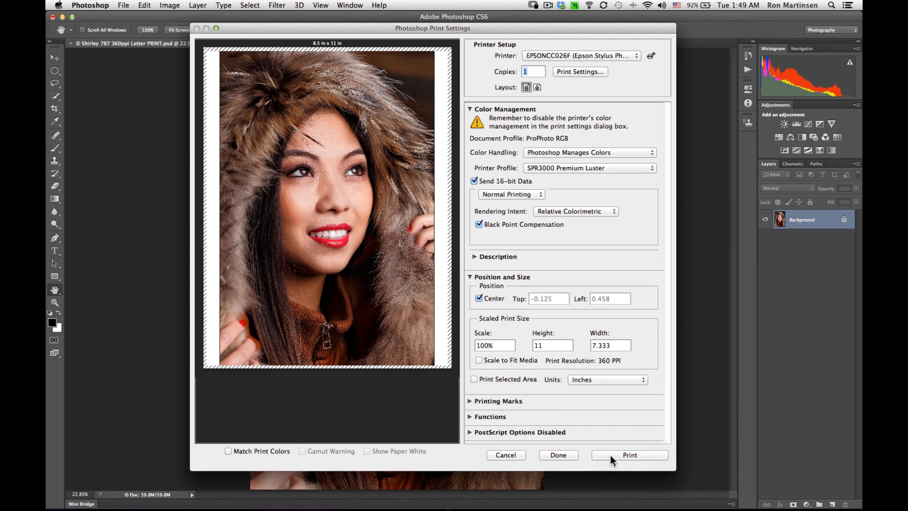
Send the portrait to the printer, raising the warning that the image exceeds the printable area
{"action": "left_click", "coordinate": [629, 455]}
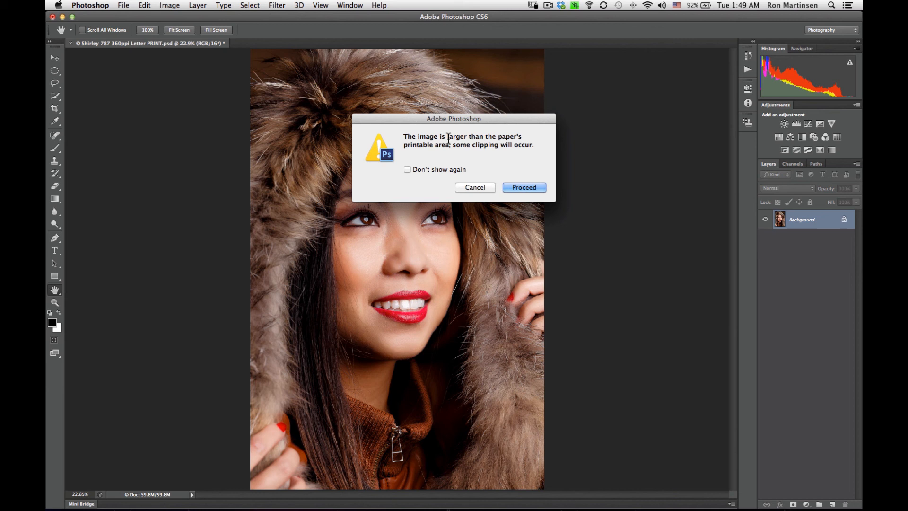
{"action": "mouse_move", "coordinate": [458, 159]}
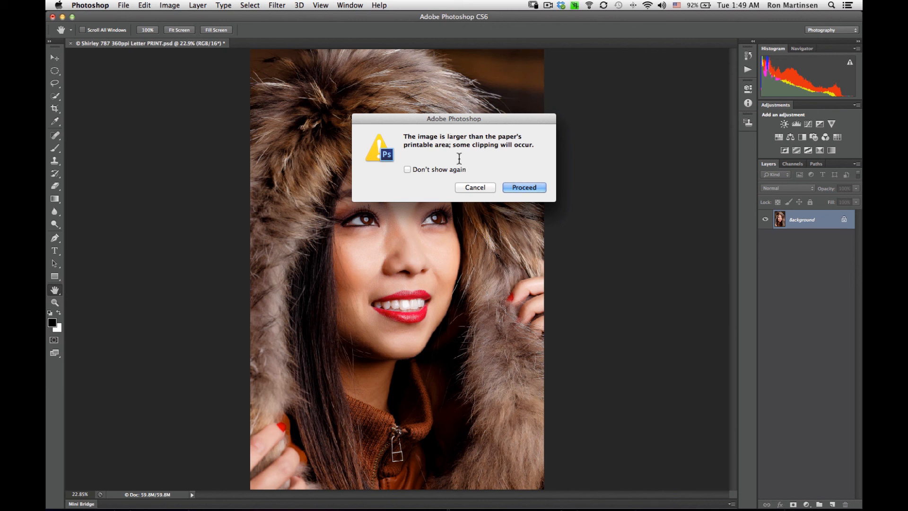
{"action": "mouse_move", "coordinate": [480, 185]}
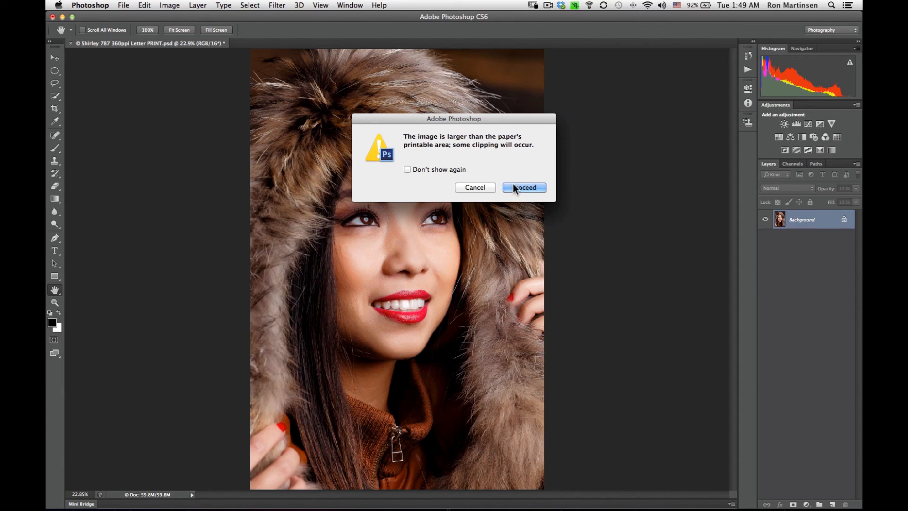
{"action": "mouse_move", "coordinate": [479, 147]}
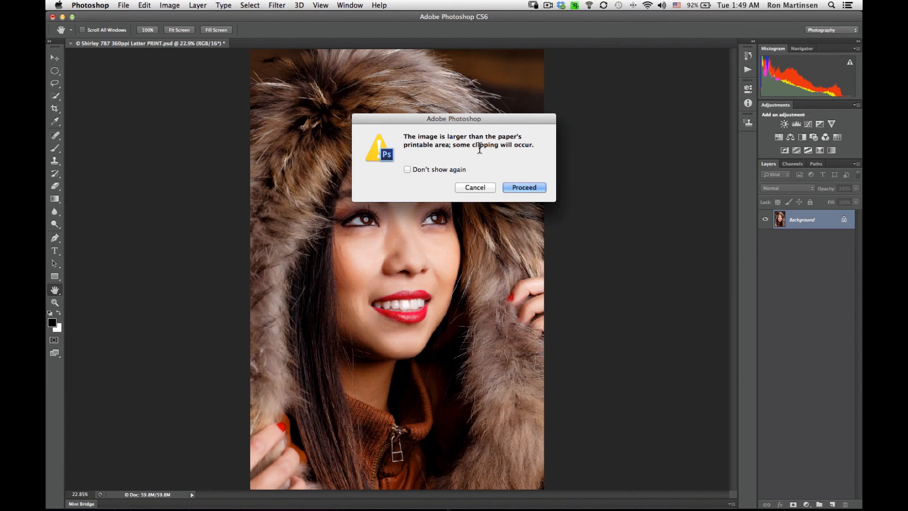
{"action": "mouse_move", "coordinate": [481, 156]}
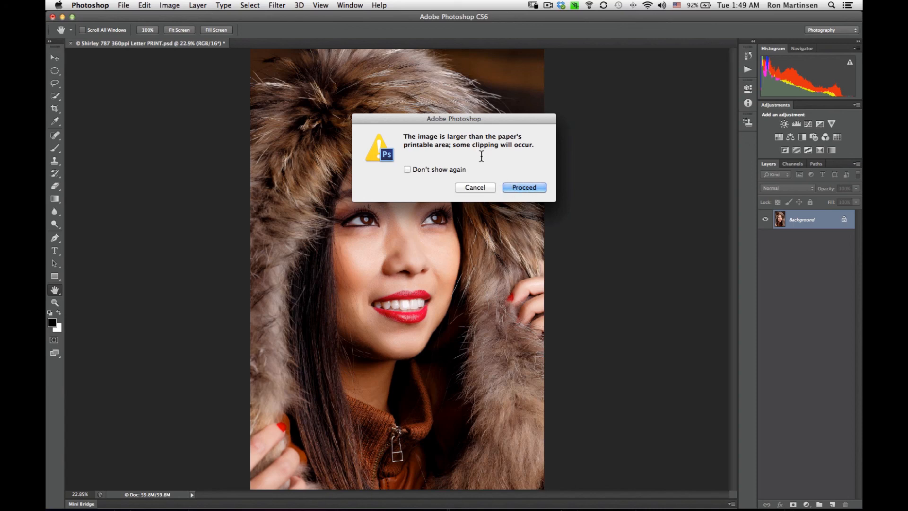
{"action": "mouse_move", "coordinate": [460, 63]}
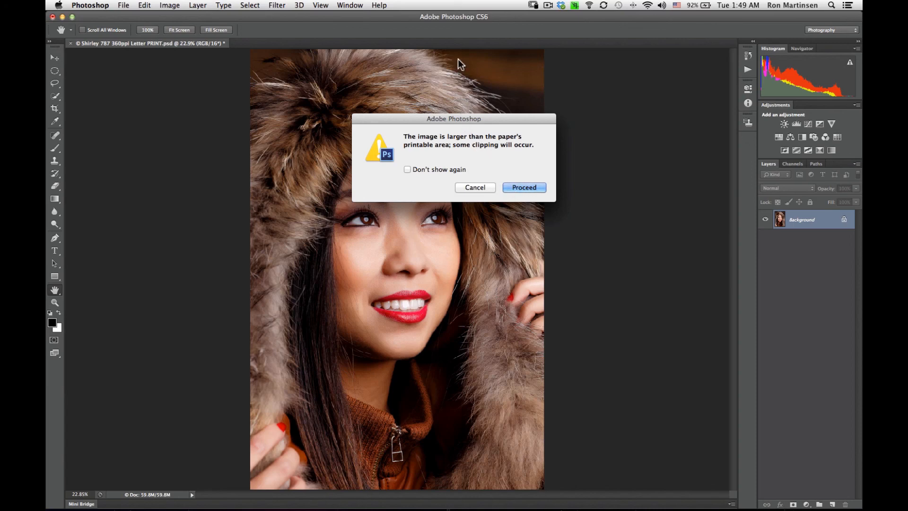
{"action": "mouse_move", "coordinate": [444, 58]}
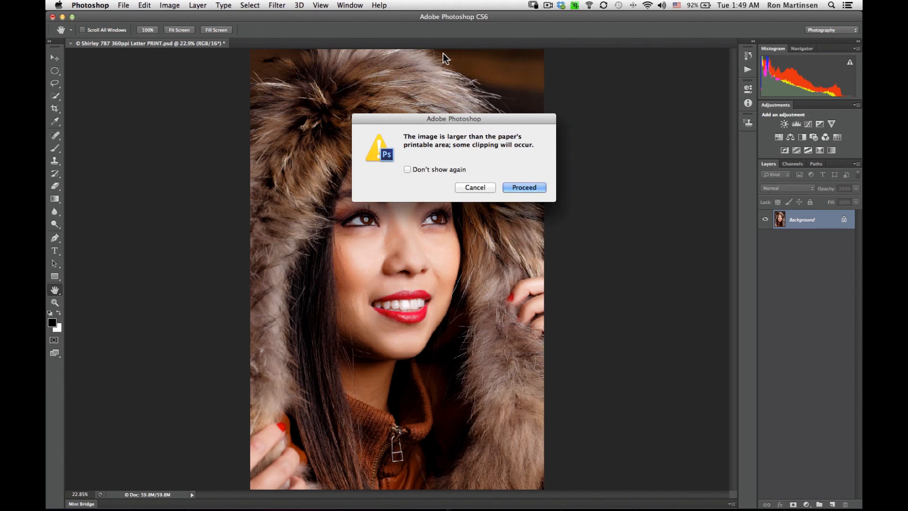
{"action": "mouse_move", "coordinate": [456, 70]}
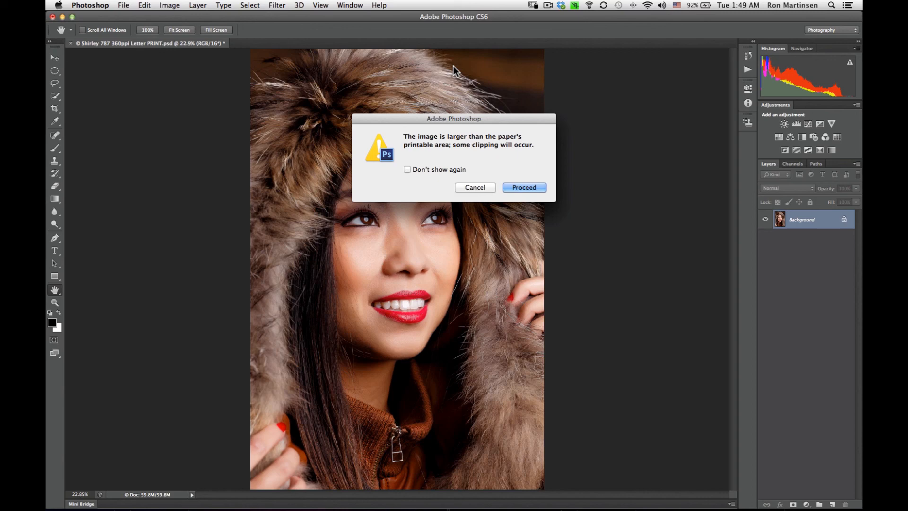
{"action": "mouse_move", "coordinate": [519, 191]}
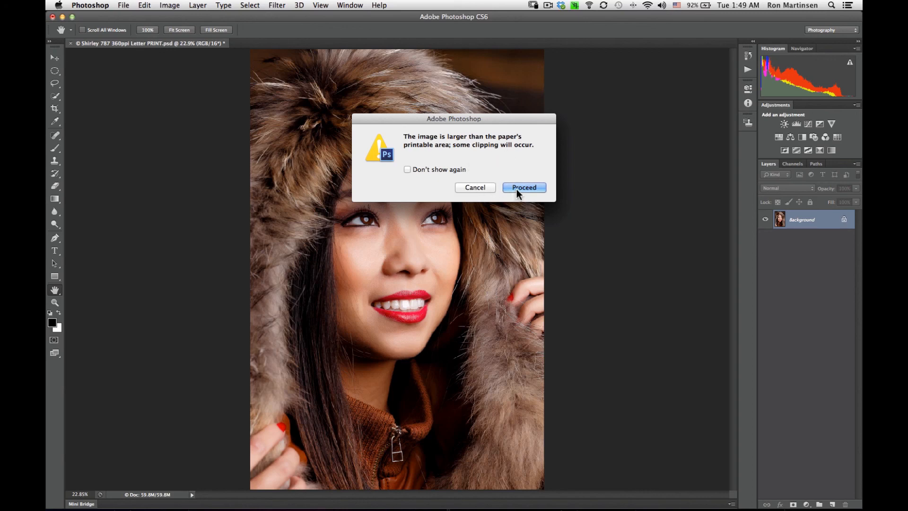
{"action": "mouse_move", "coordinate": [488, 202]}
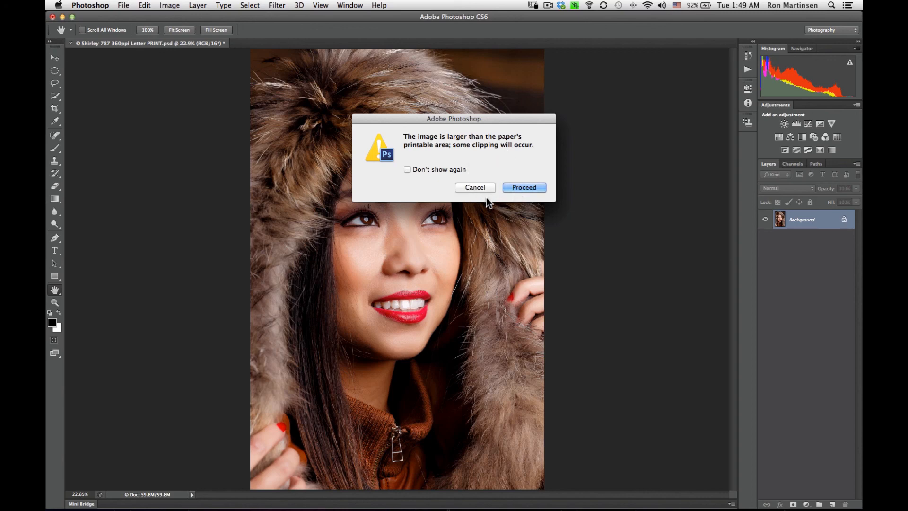
{"action": "mouse_move", "coordinate": [500, 197]}
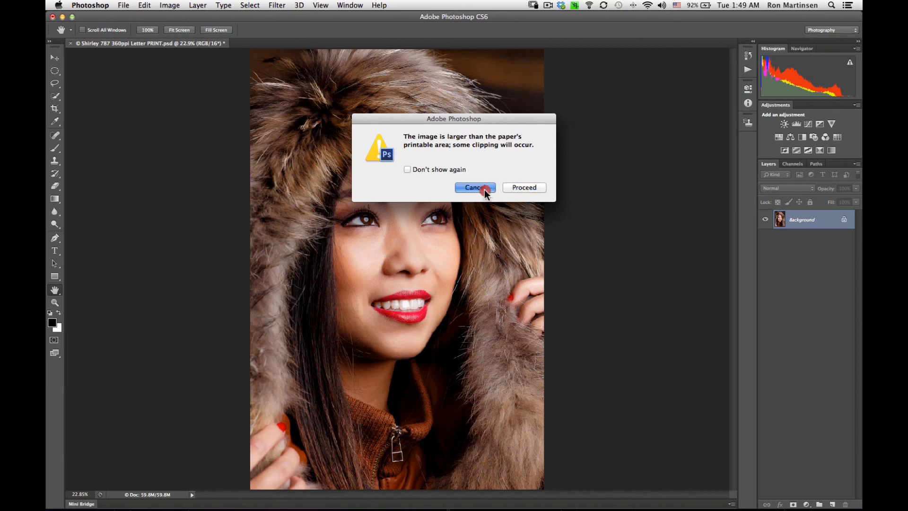
Cancel printing at the clipping warning, leaving the portrait in the workspace
{"action": "left_click", "coordinate": [475, 188]}
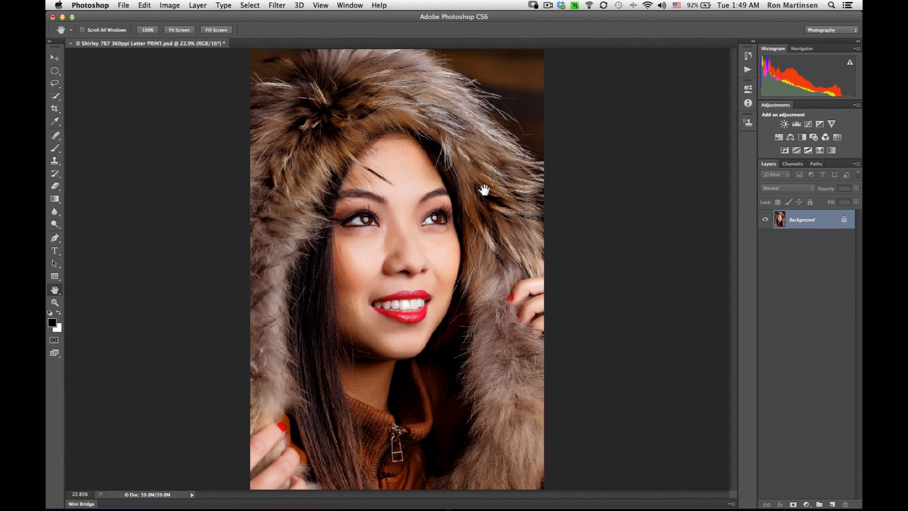
{"action": "mouse_move", "coordinate": [262, 97]}
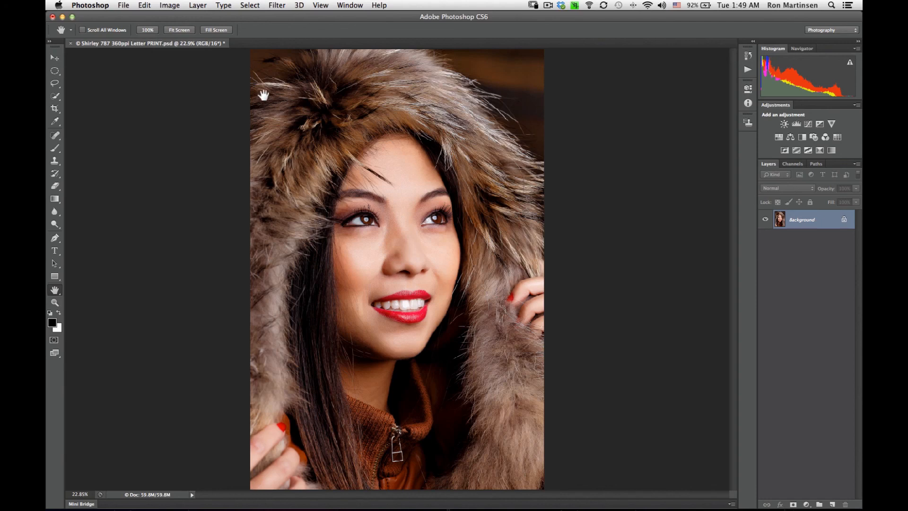